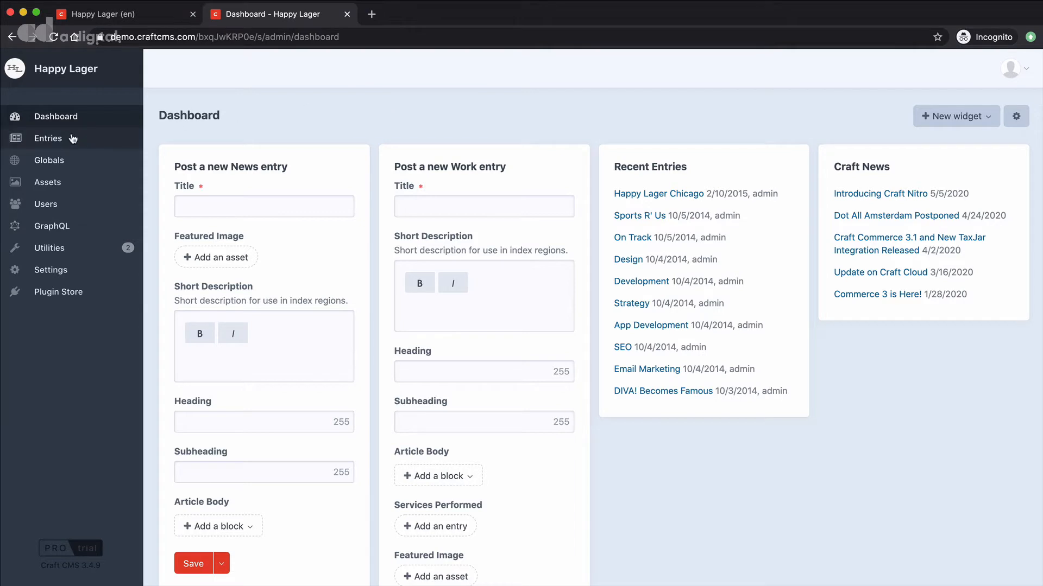
Open the Barrel Aged Digital Natives entry from the News entries list
left_click(47, 138)
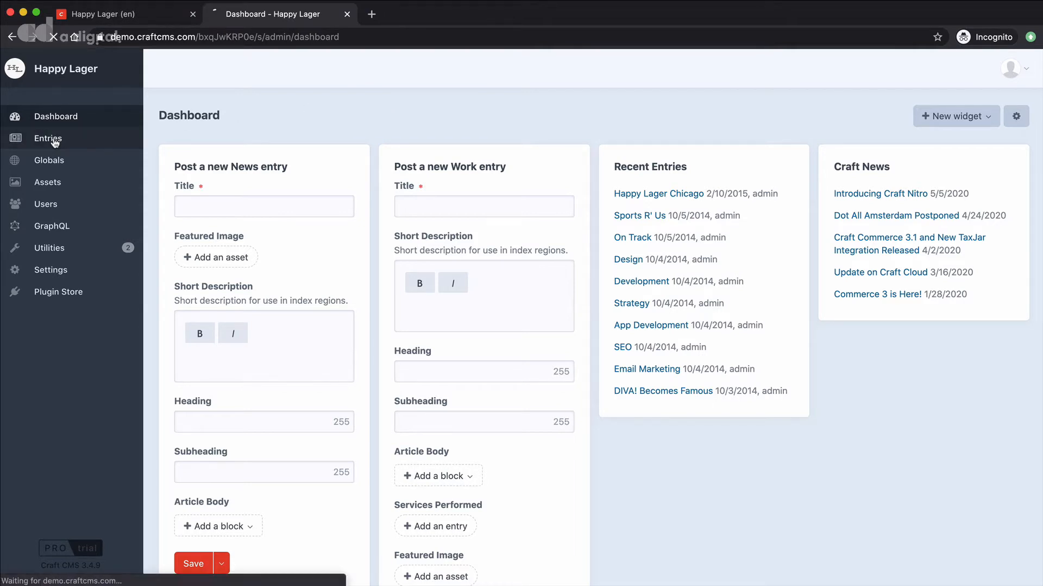
left_click(47, 138)
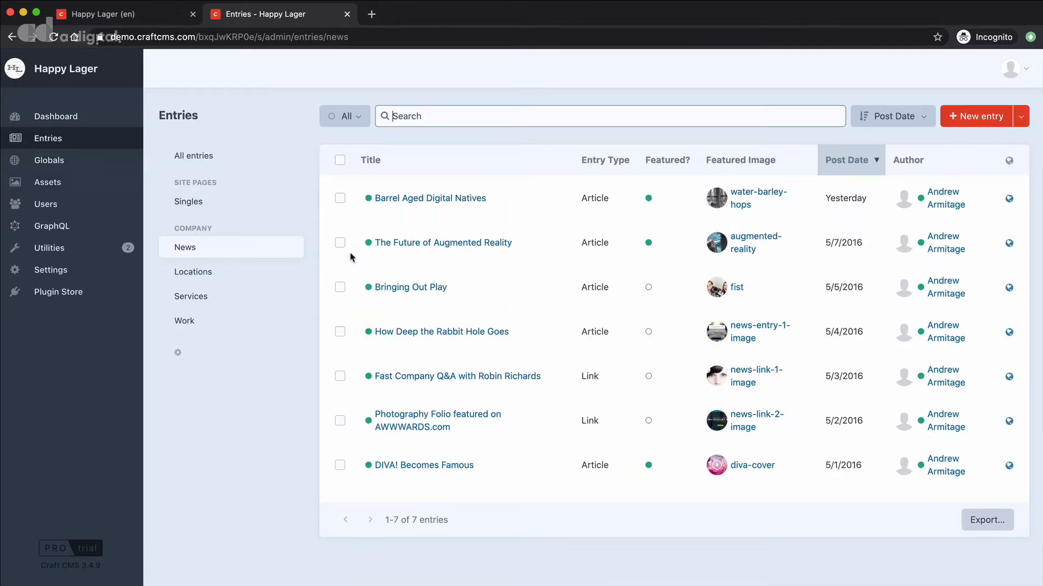
mouse_move(429, 199)
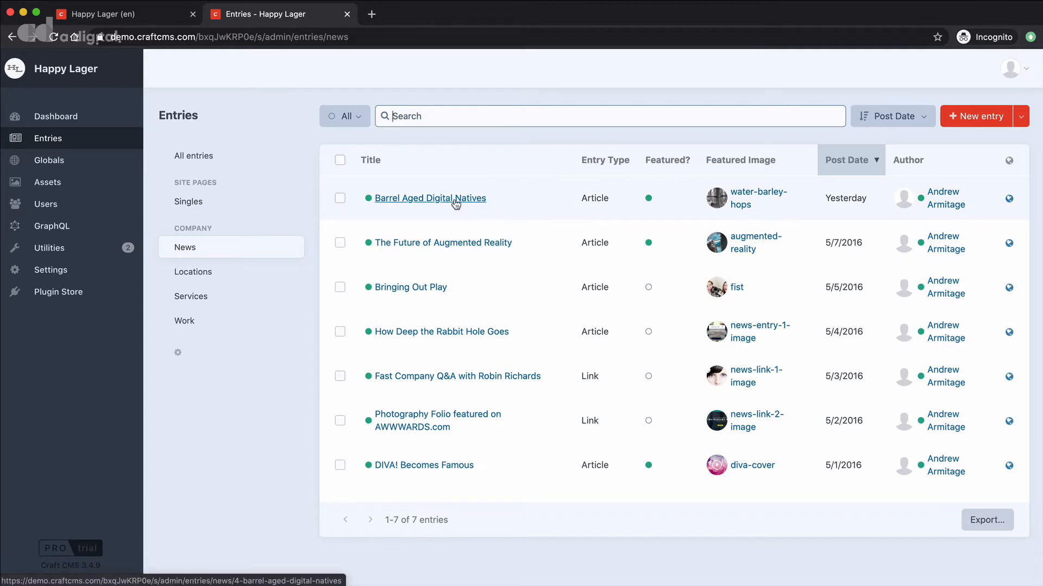
left_click(430, 198)
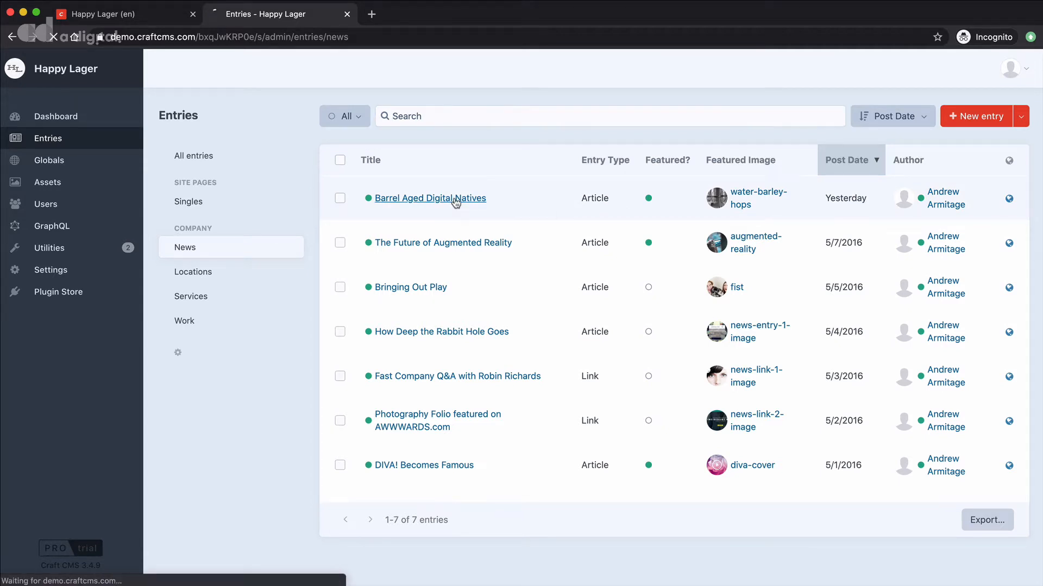
left_click(429, 198)
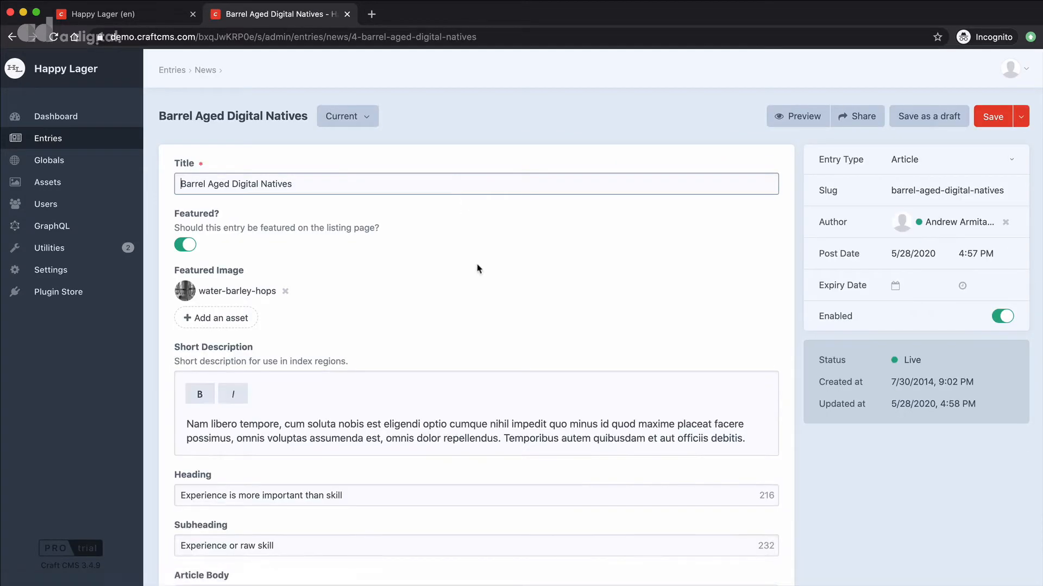
Scroll down the entry to bring the Article Body blocks into view
scroll("down", 3)
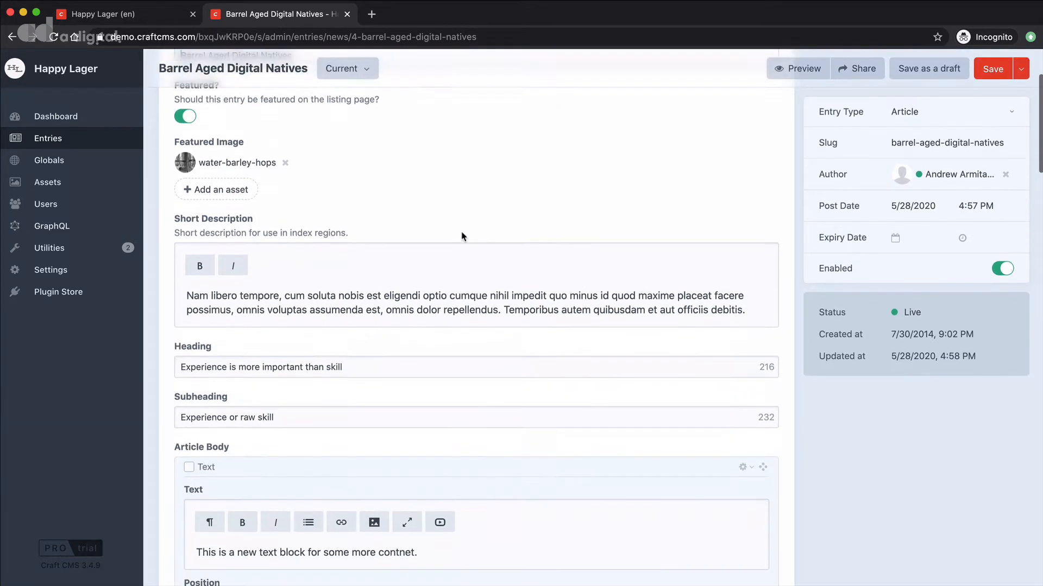
scroll("down", 3)
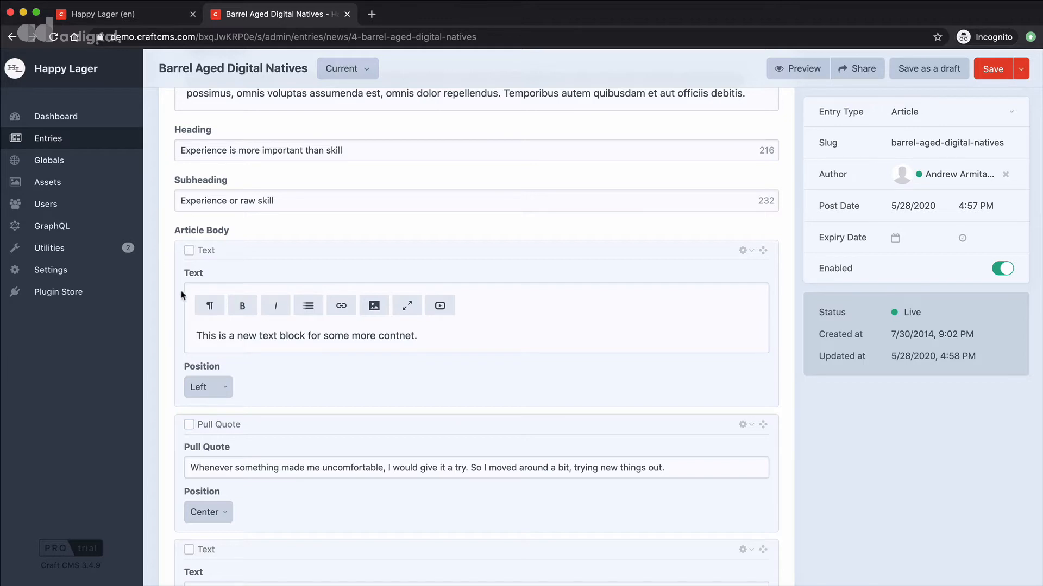
mouse_move(575, 243)
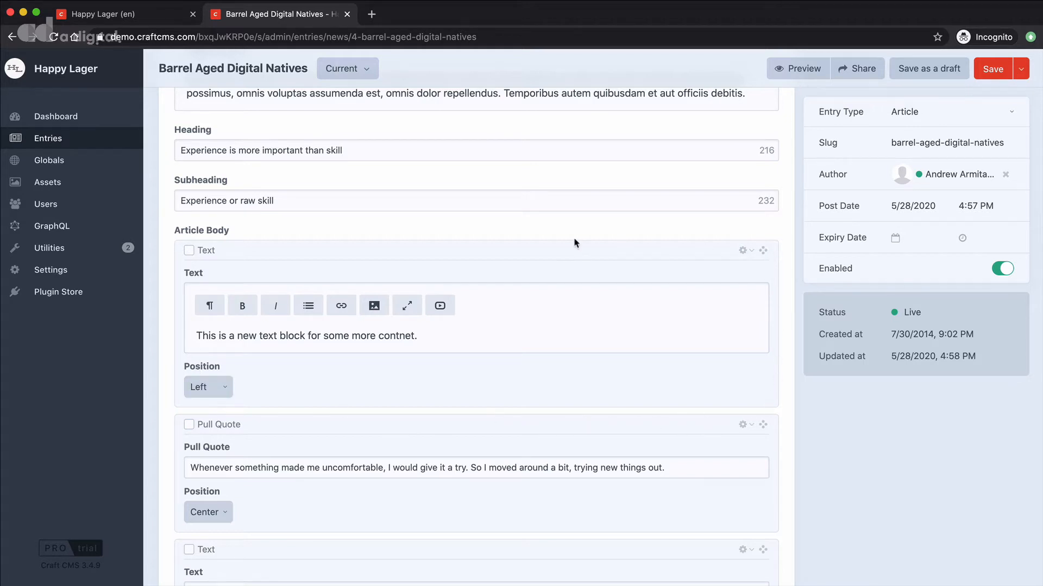
mouse_move(618, 251)
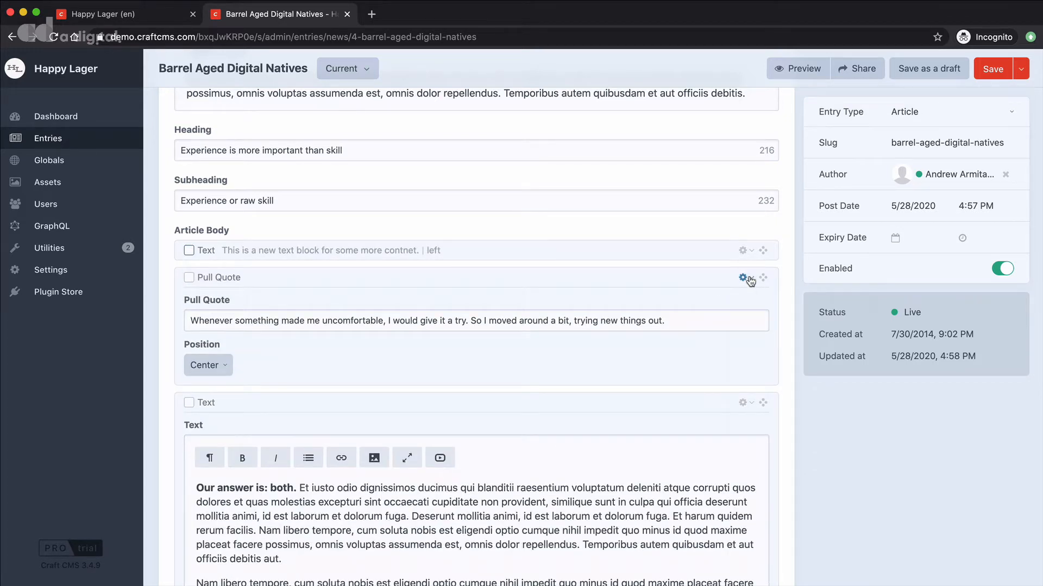
Collapse the Pull Quote block from its gear menu, then collapse the next expanded block
left_click(744, 277)
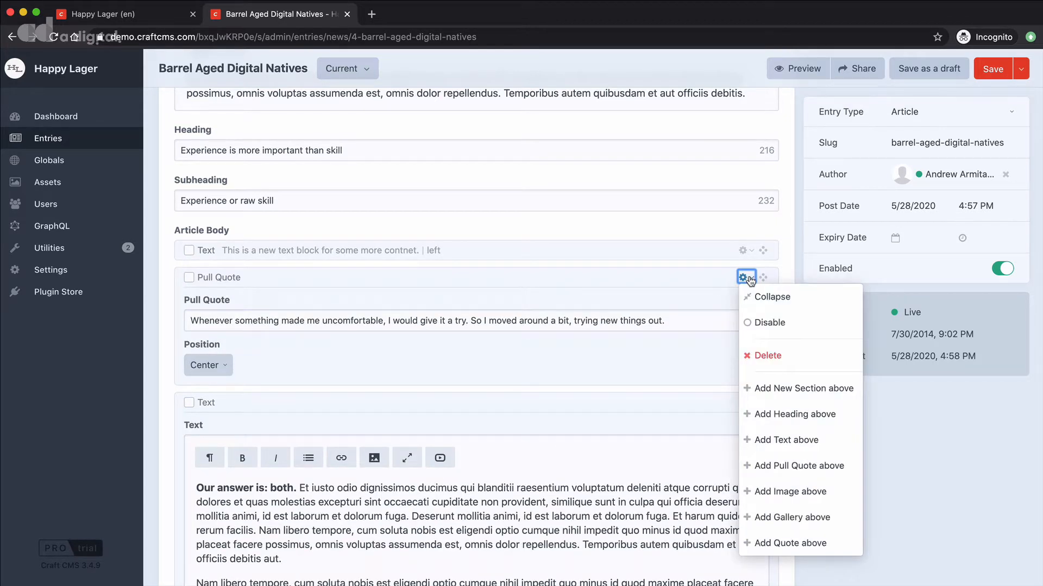
left_click(771, 297)
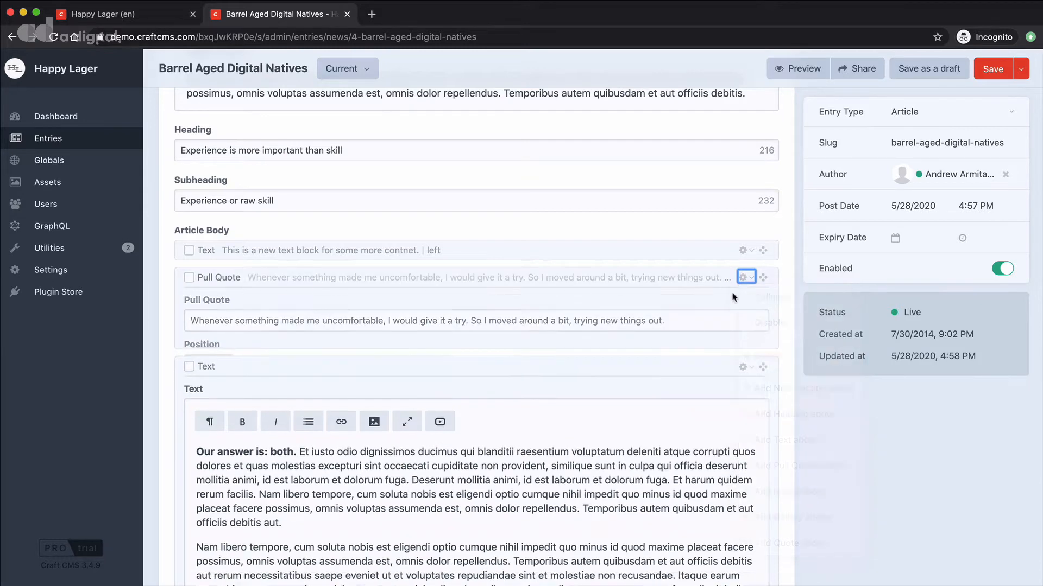
left_click(746, 277)
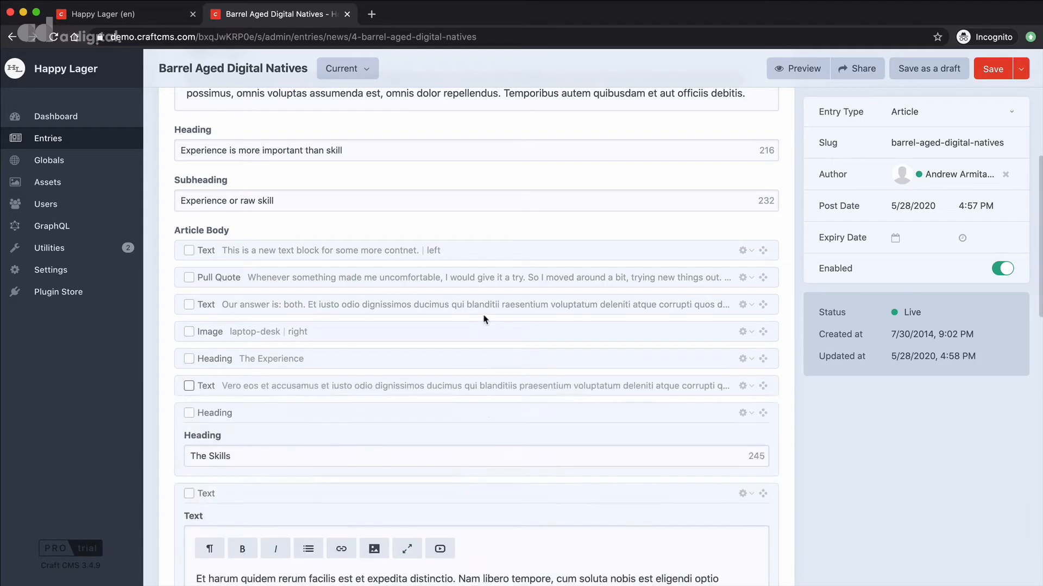
scroll("down", 3)
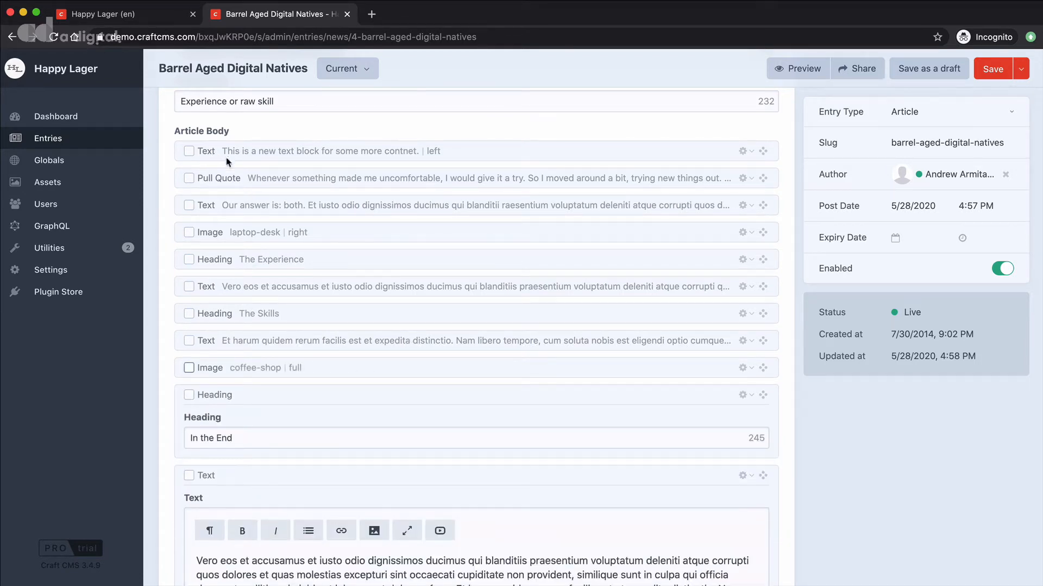
mouse_move(210, 208)
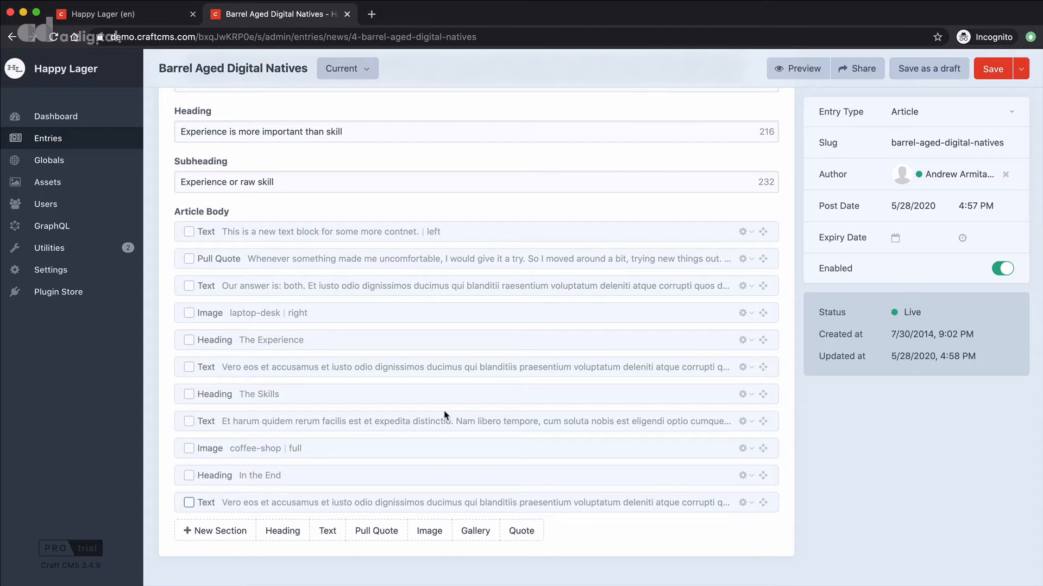
mouse_move(446, 412)
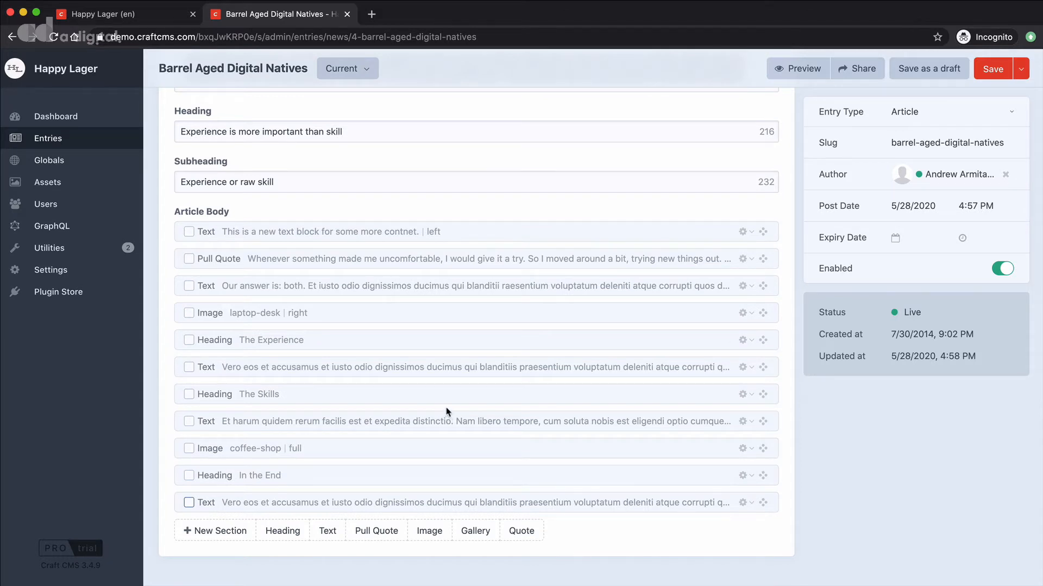
mouse_move(241, 537)
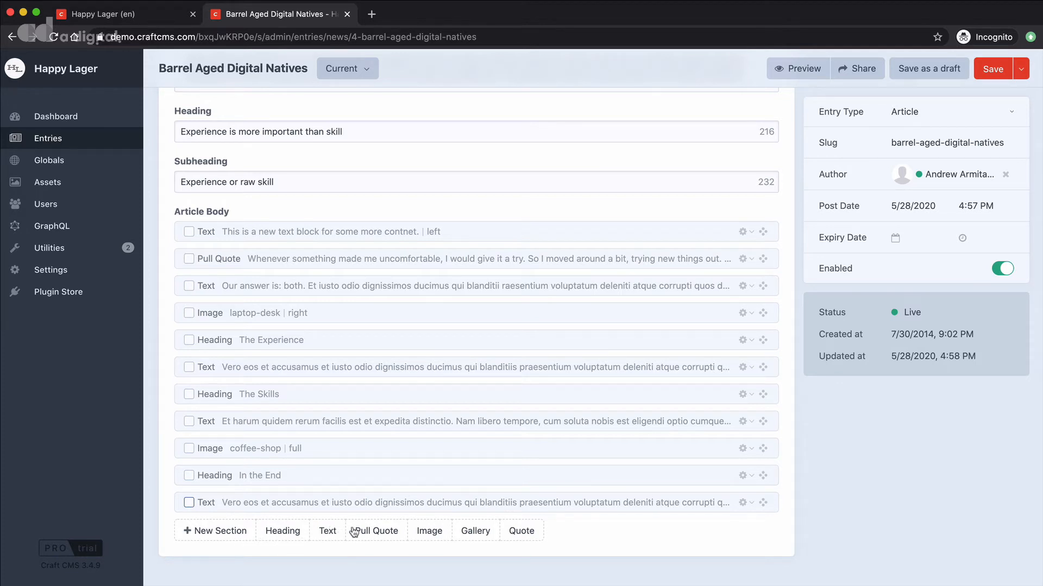
mouse_move(545, 535)
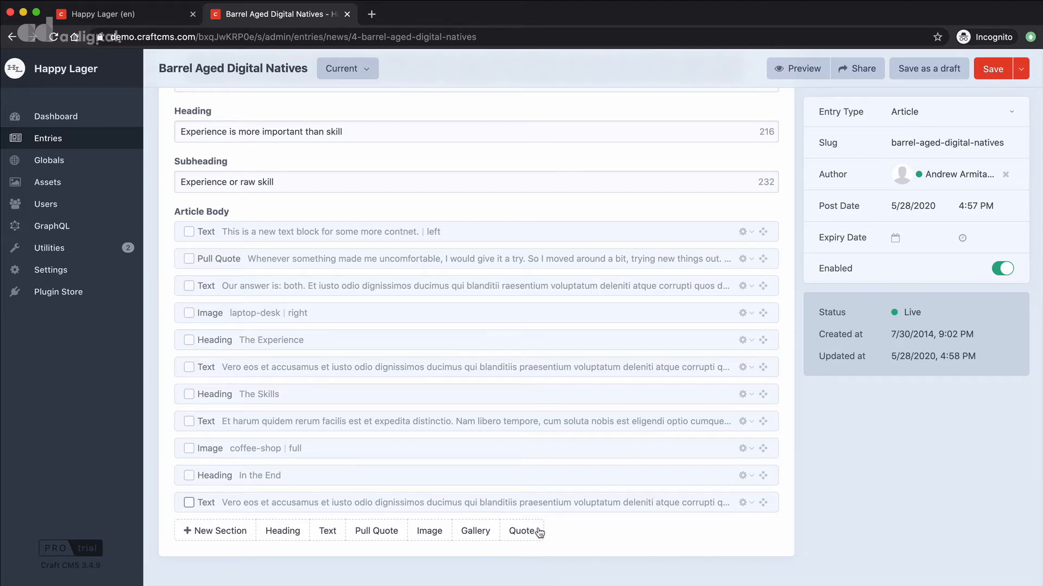
mouse_move(548, 479)
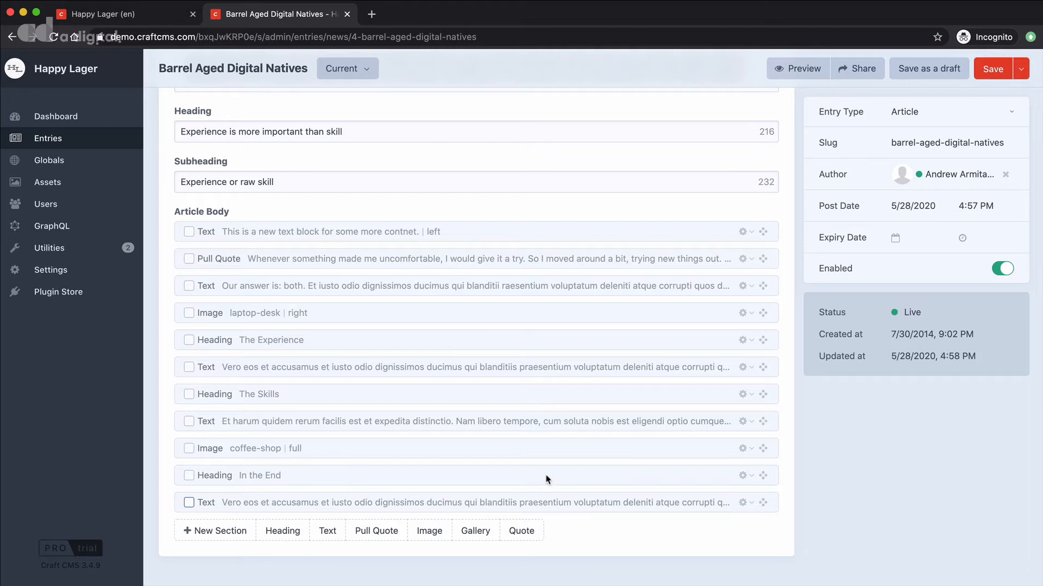
mouse_move(469, 234)
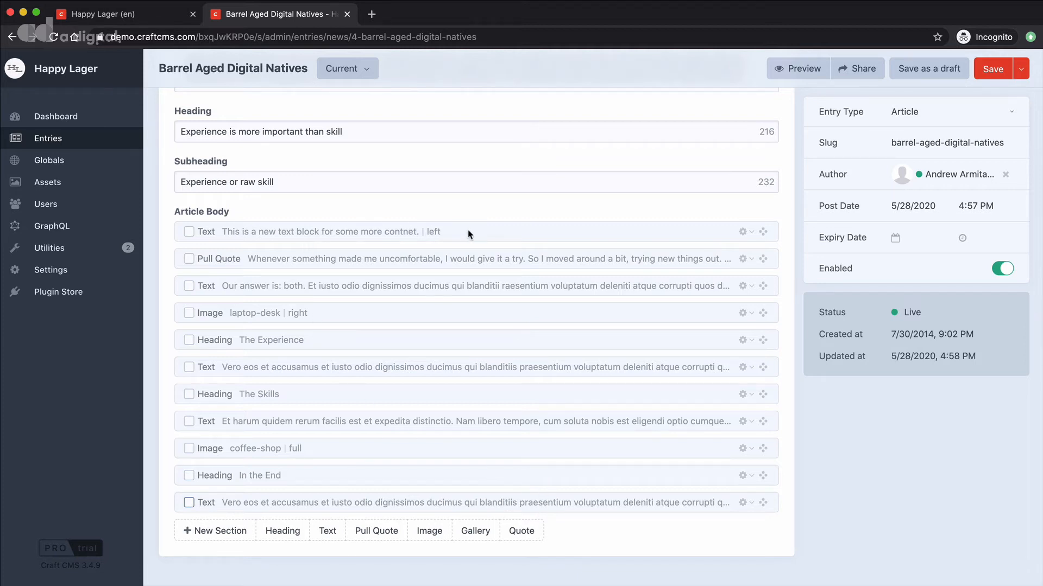
mouse_move(763, 231)
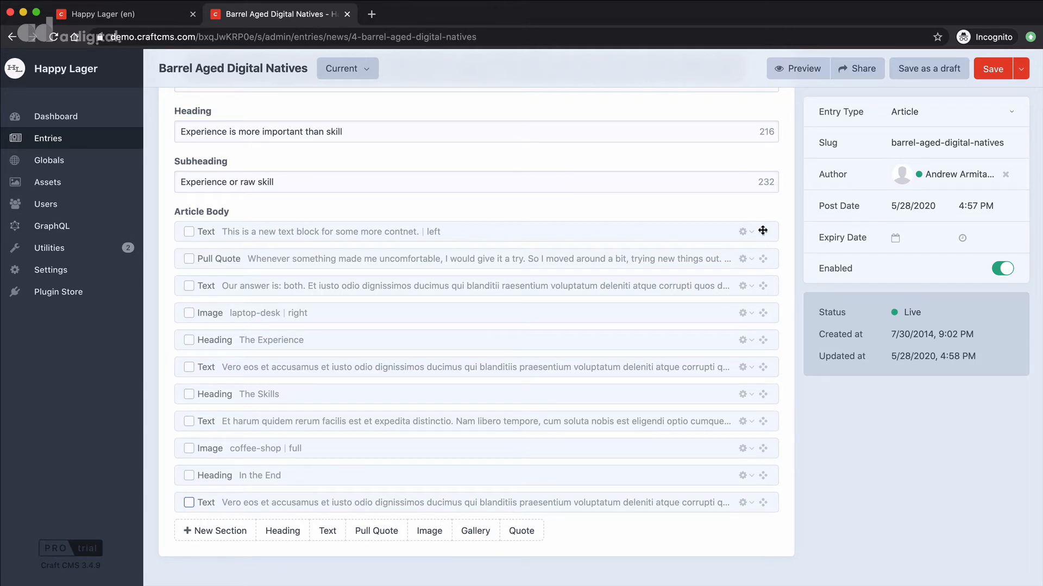
mouse_move(762, 230)
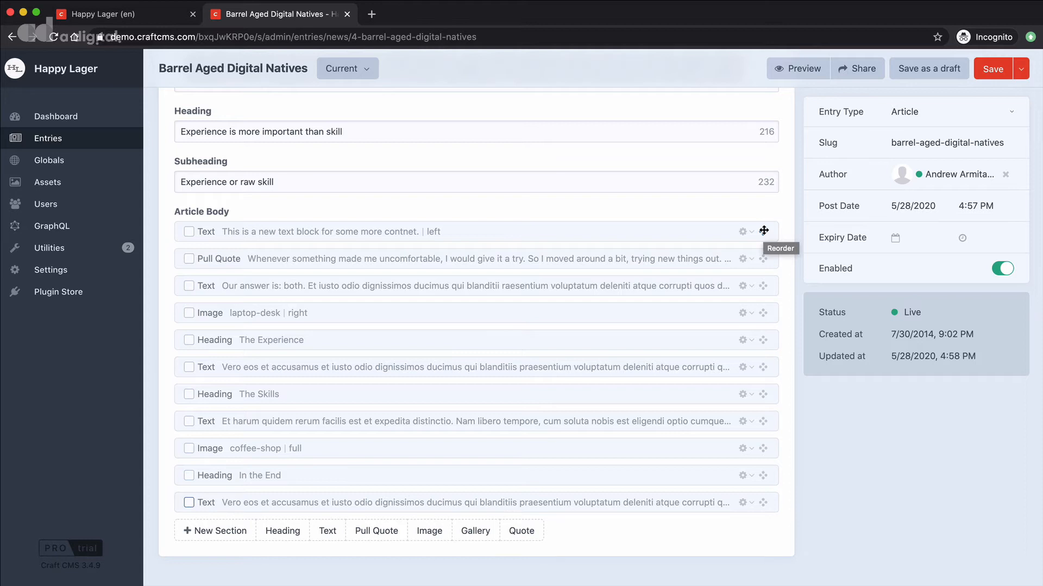
Drag an Article Body block by its Reorder handle so The Experience heading comes first
left_click_drag(764, 231, 764, 339)
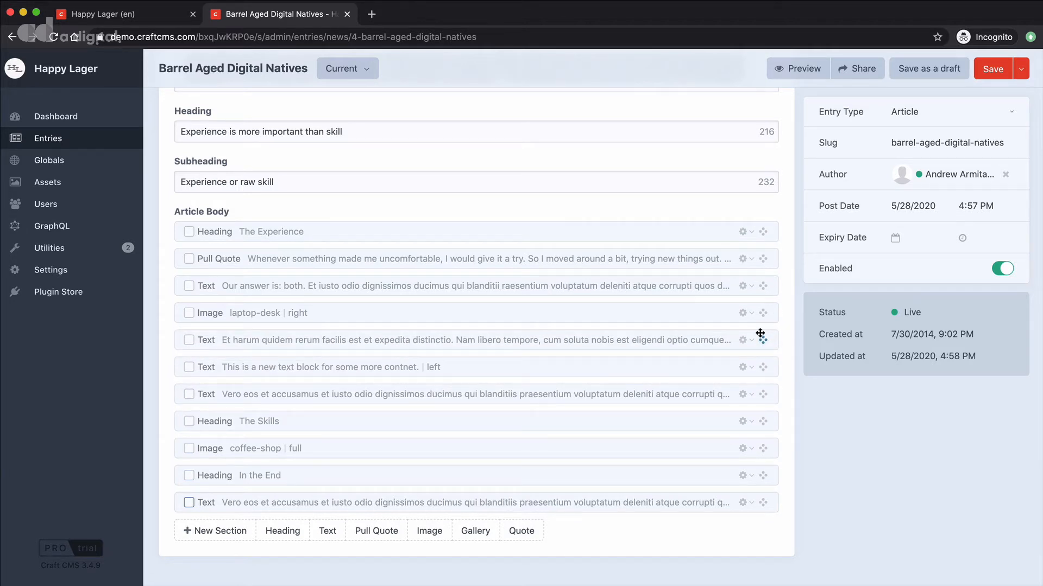
mouse_move(760, 334)
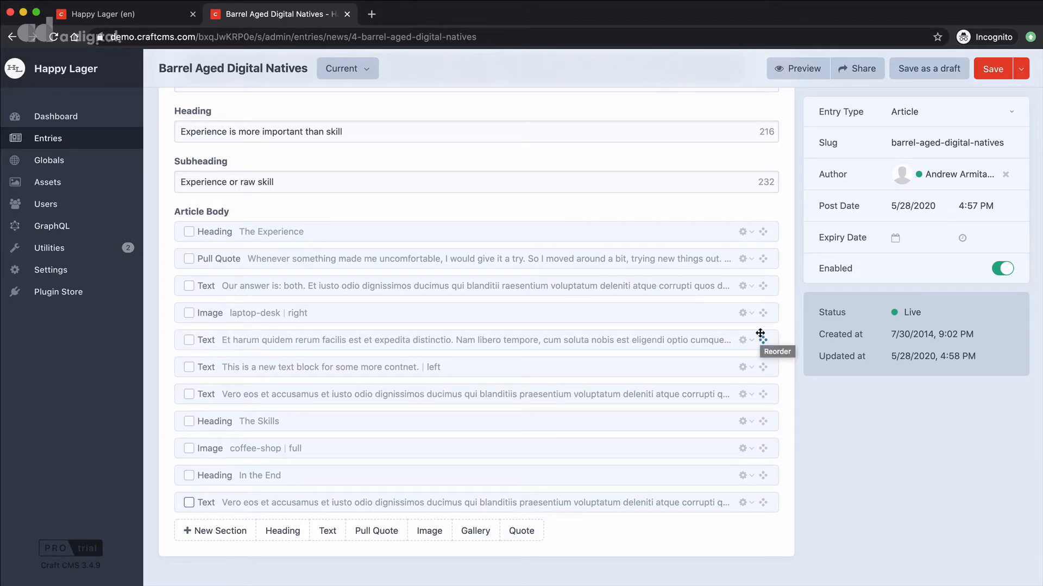
mouse_move(450, 349)
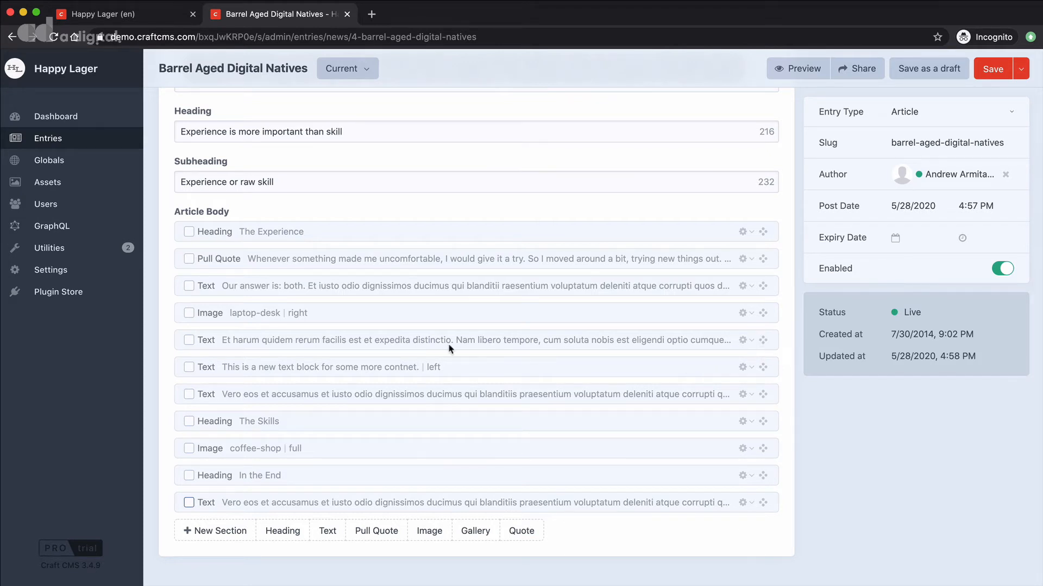
mouse_move(332, 488)
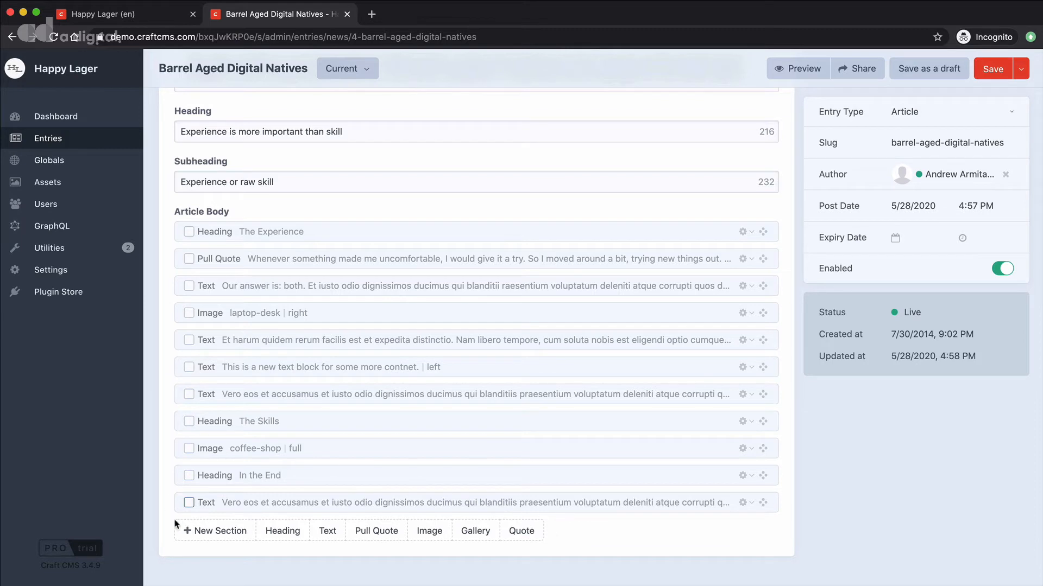
mouse_move(377, 568)
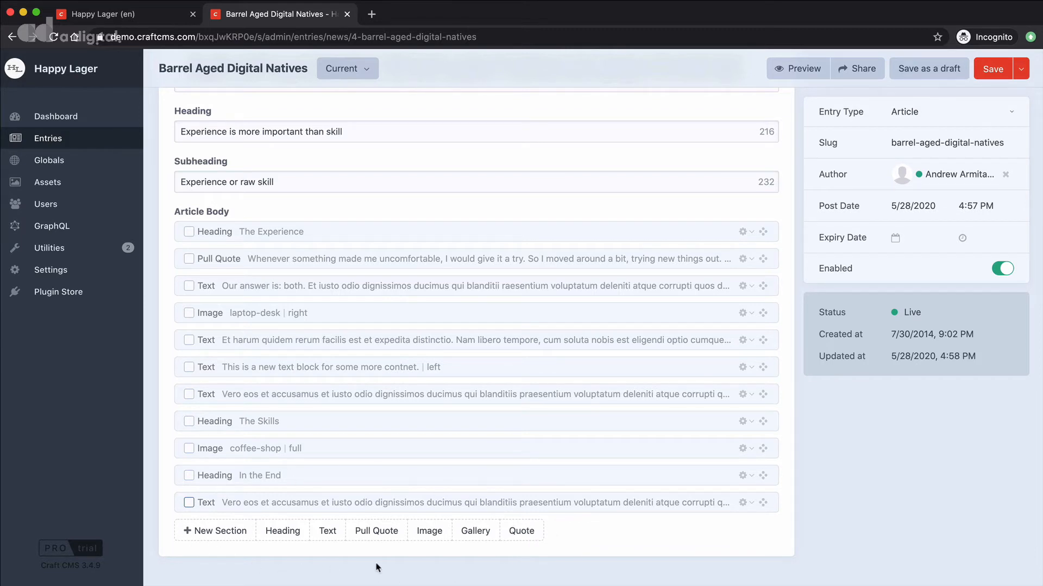
mouse_move(363, 543)
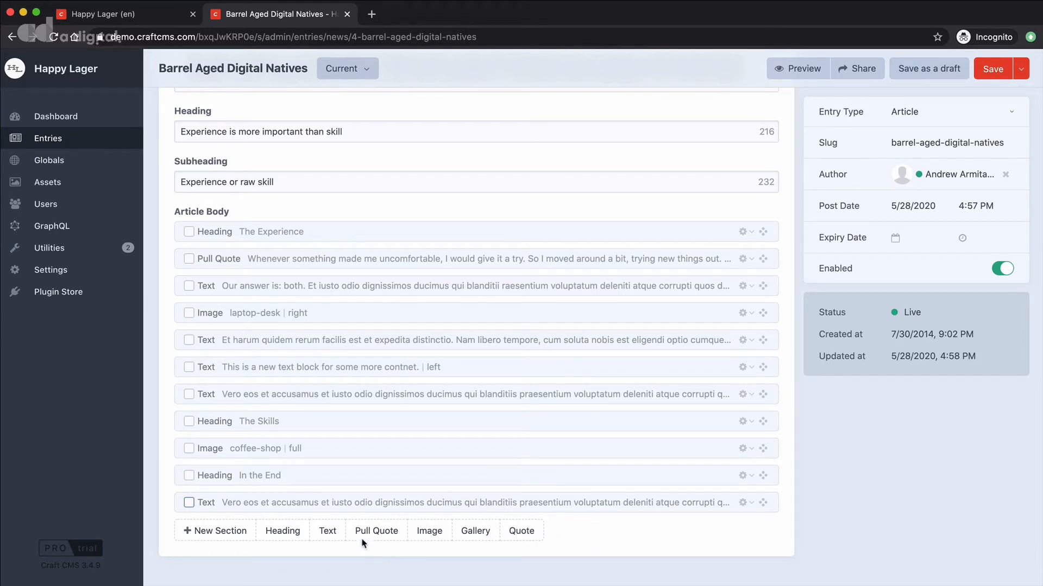
left_click(376, 531)
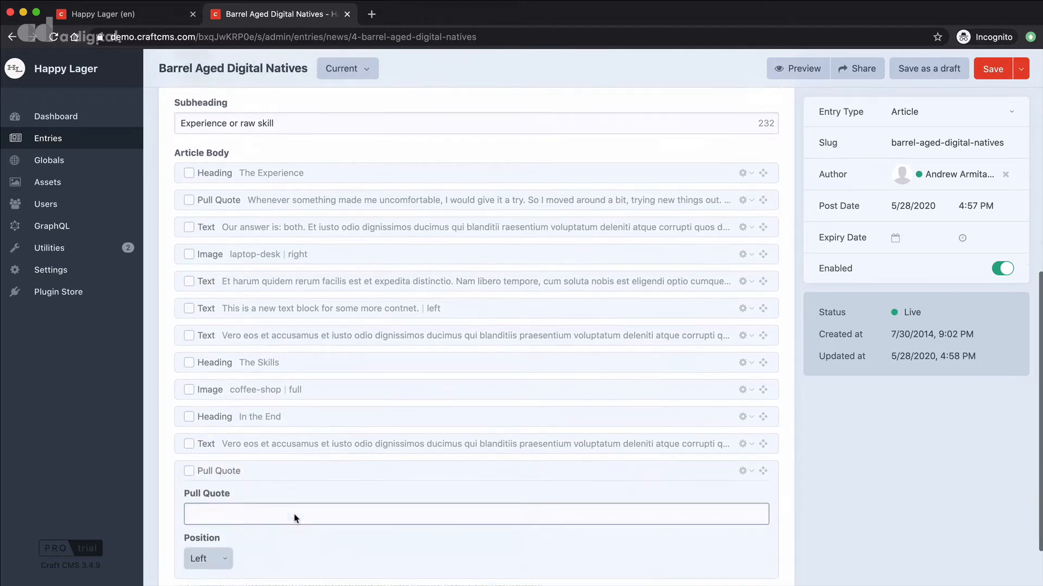
scroll("down", 3)
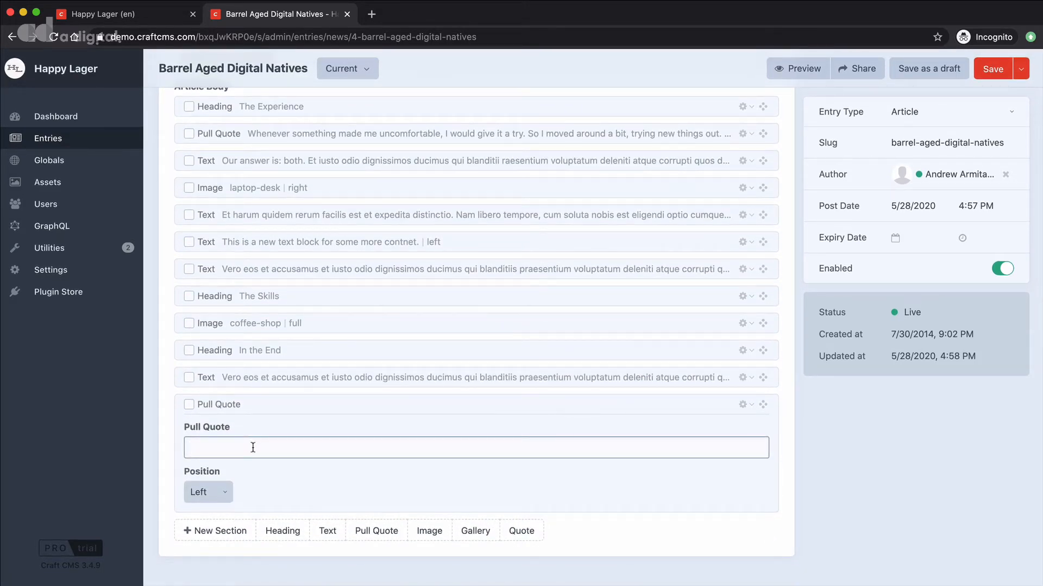
mouse_move(281, 417)
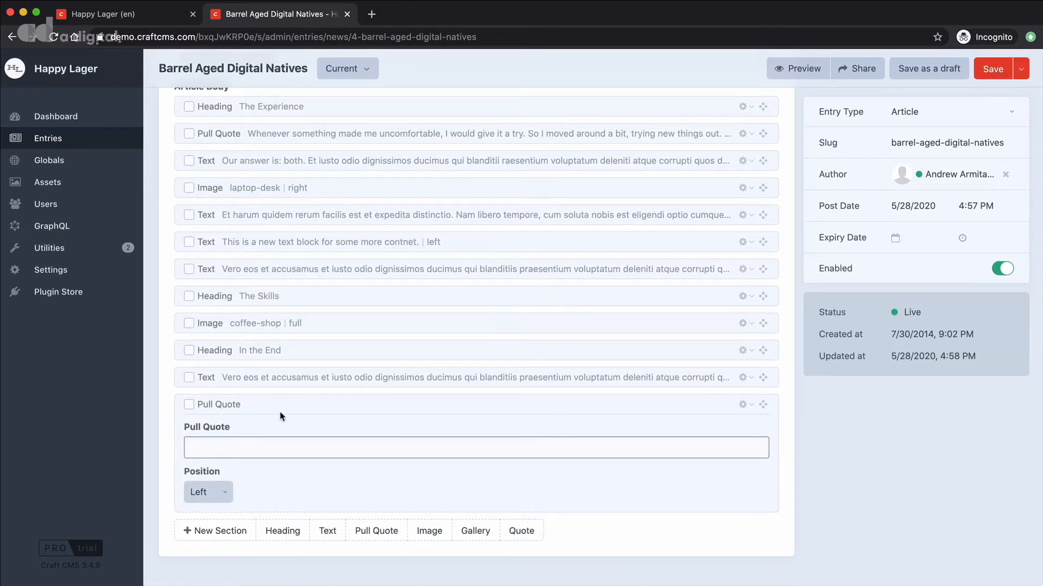
mouse_move(301, 402)
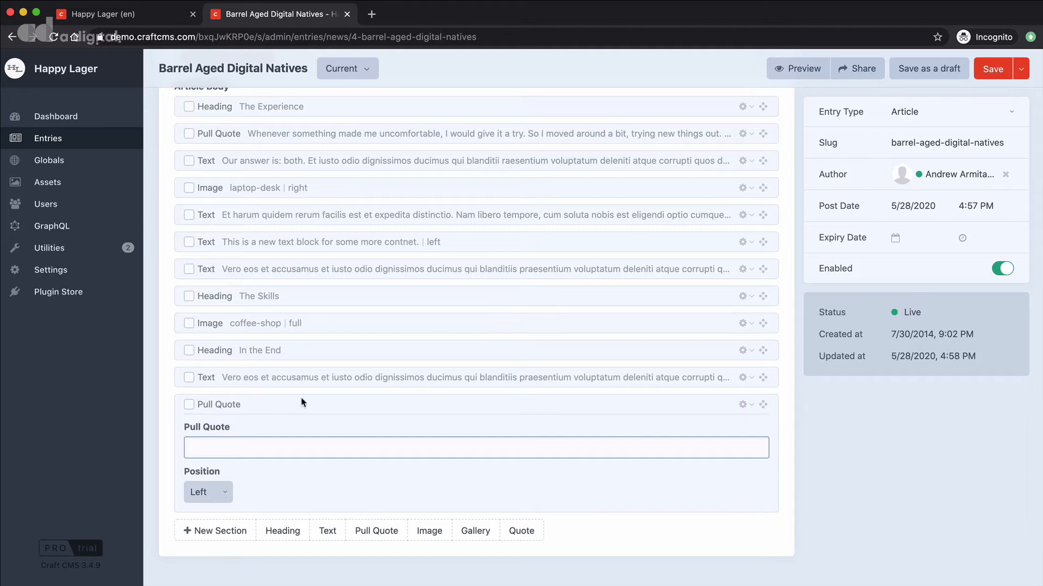
mouse_move(302, 405)
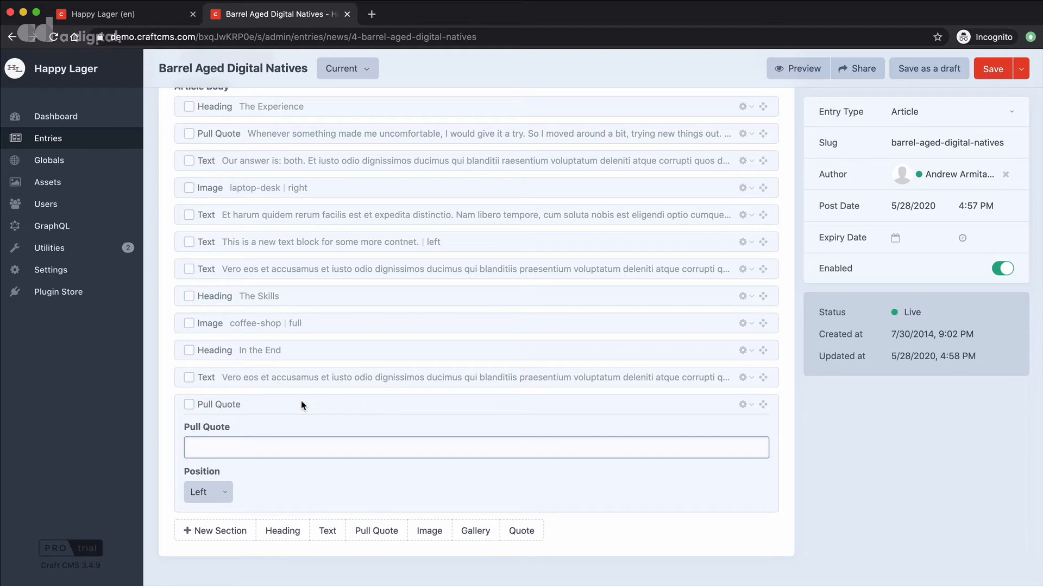
Append empty Heading, Text and Image blocks after the empty Pull Quote
left_click(281, 531)
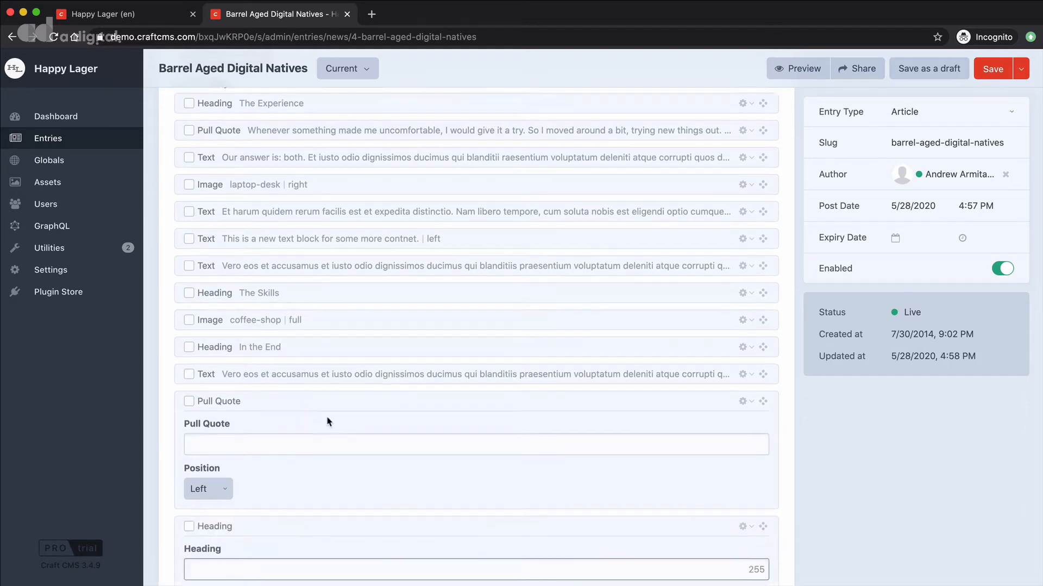
scroll("down", 3)
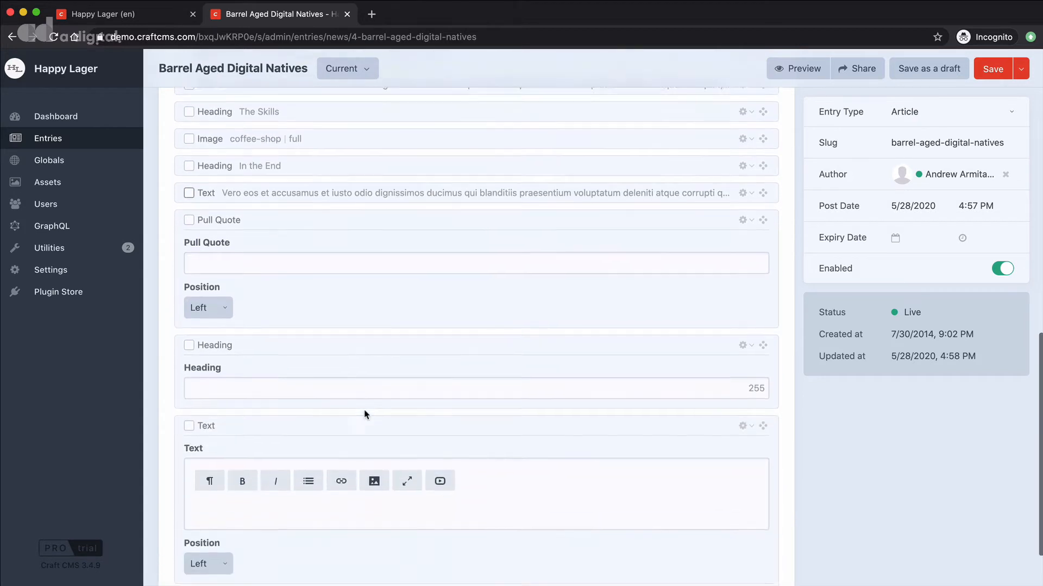
scroll("down", 3)
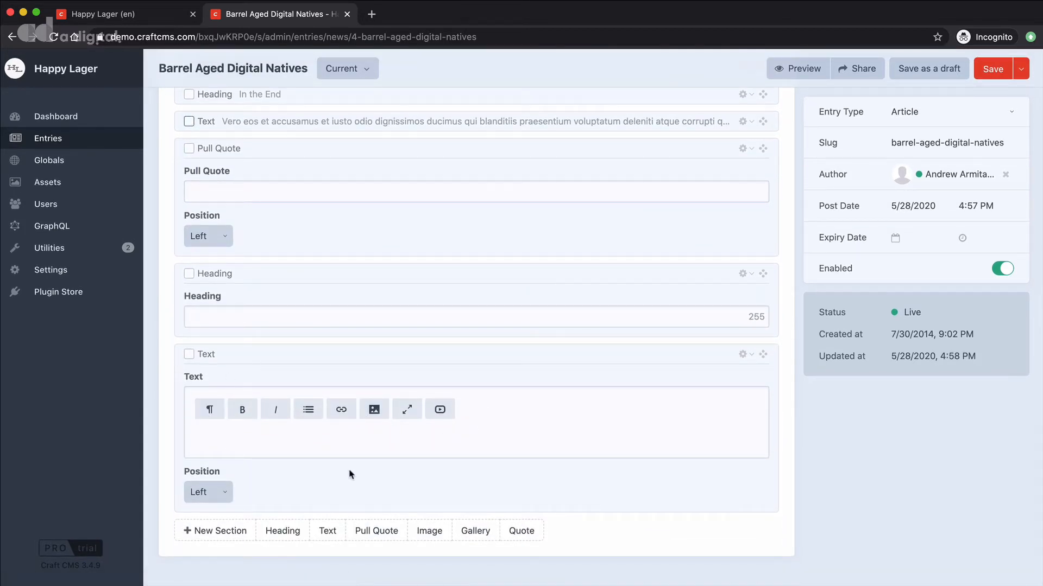
mouse_move(500, 380)
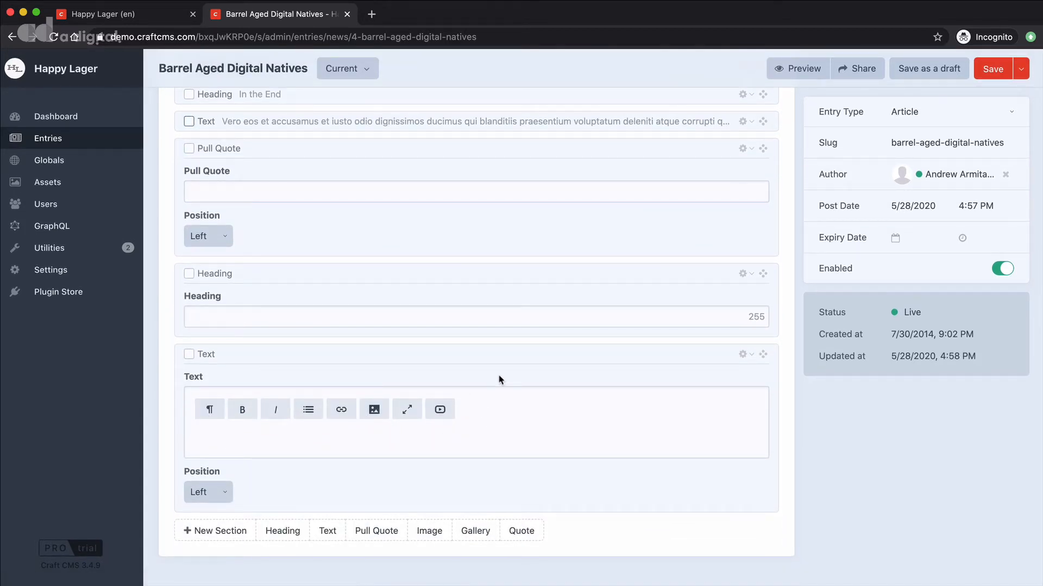
mouse_move(501, 383)
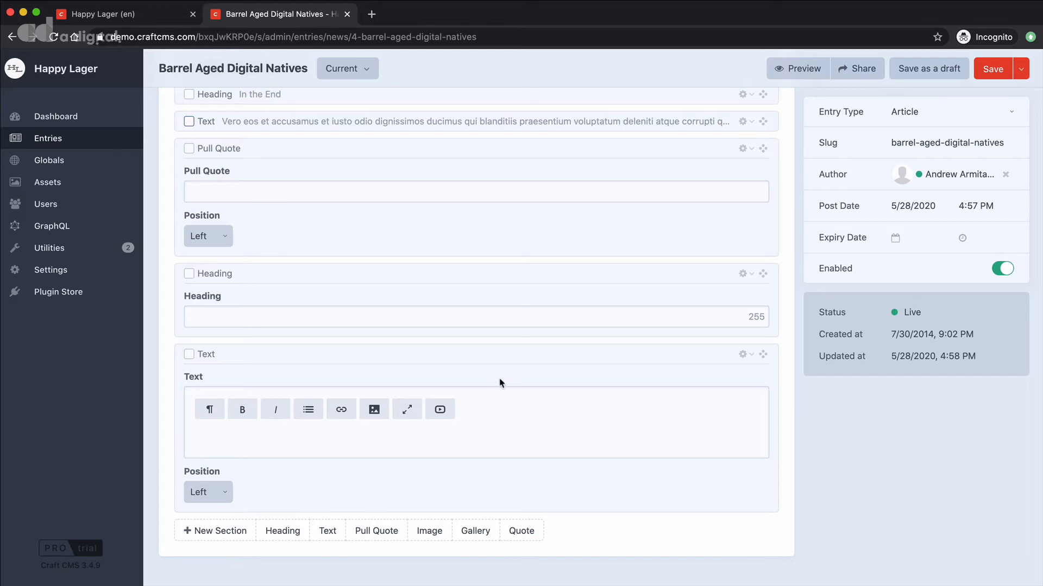
left_click(429, 531)
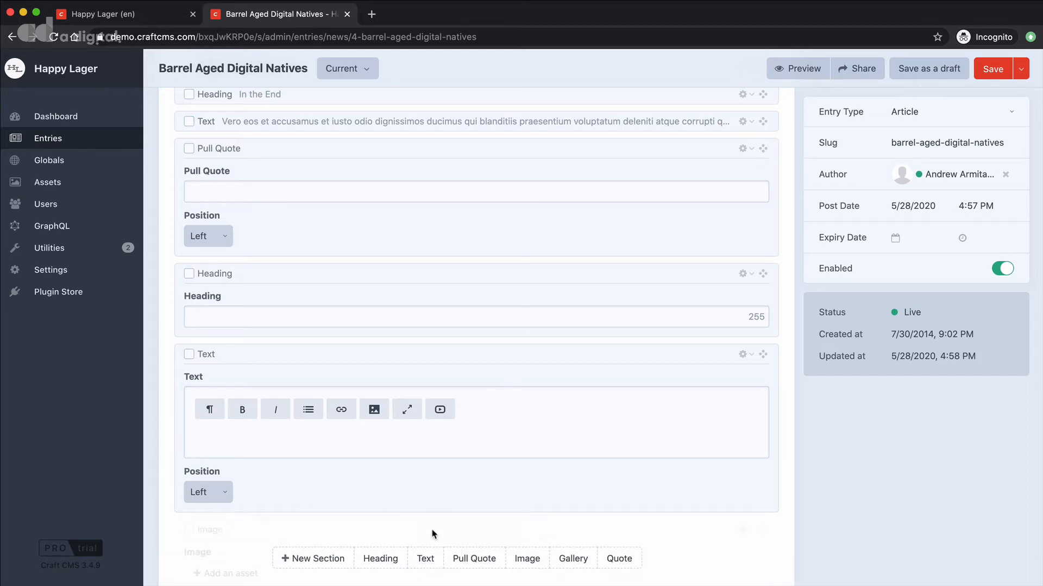
scroll("down", 3)
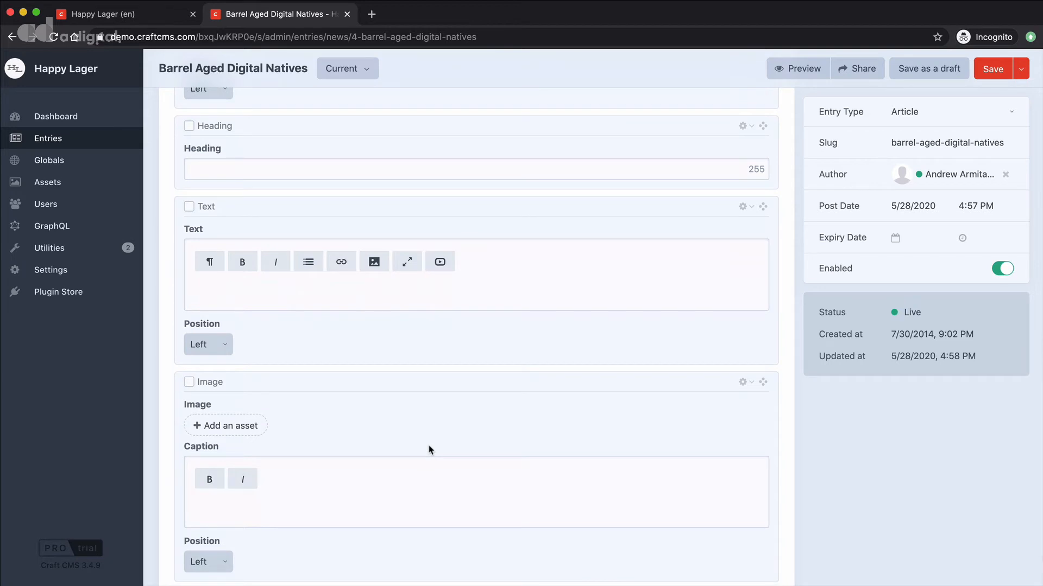
mouse_move(435, 442)
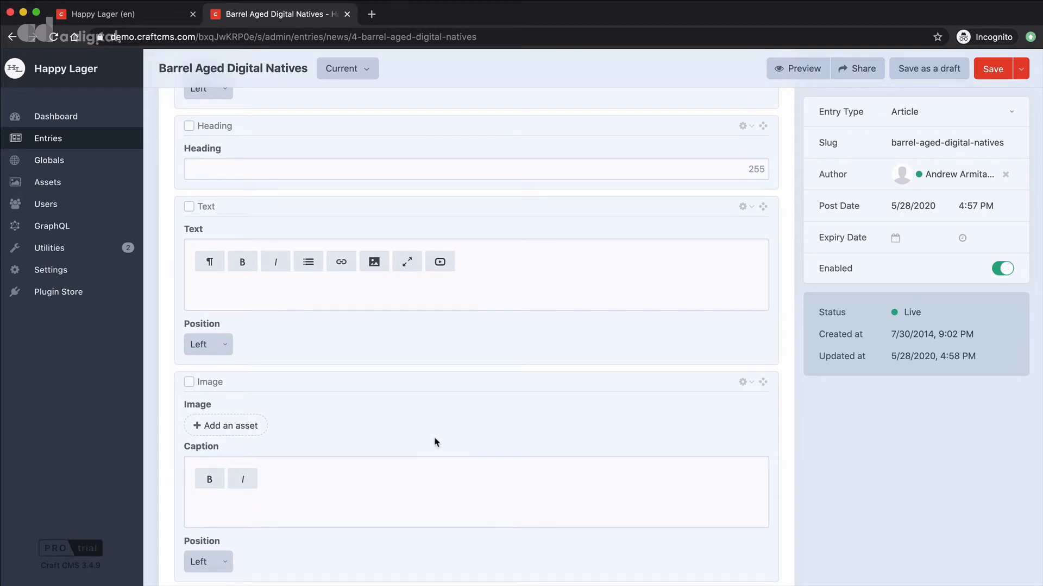
mouse_move(664, 383)
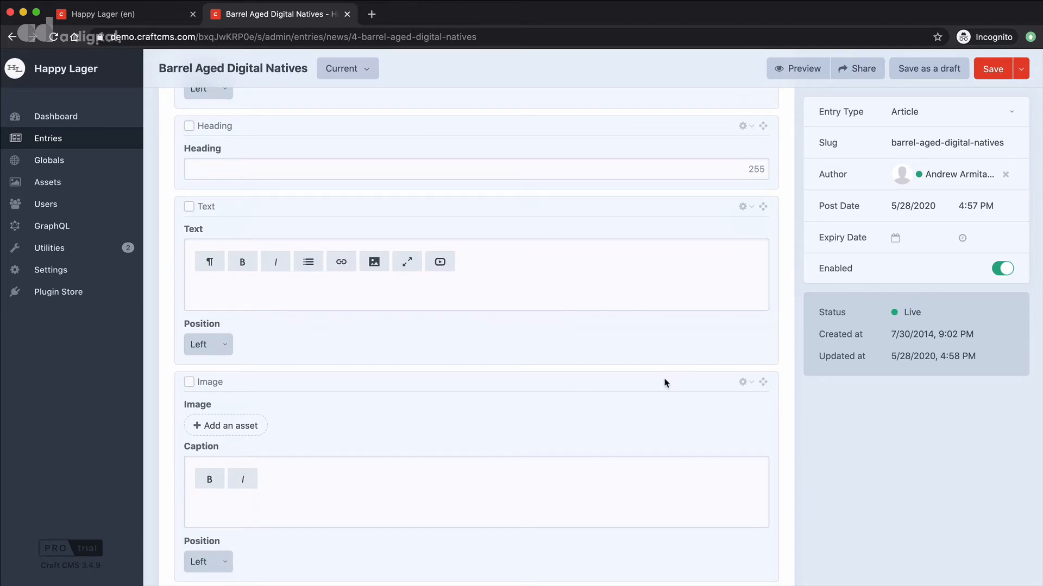
scroll("down", 3)
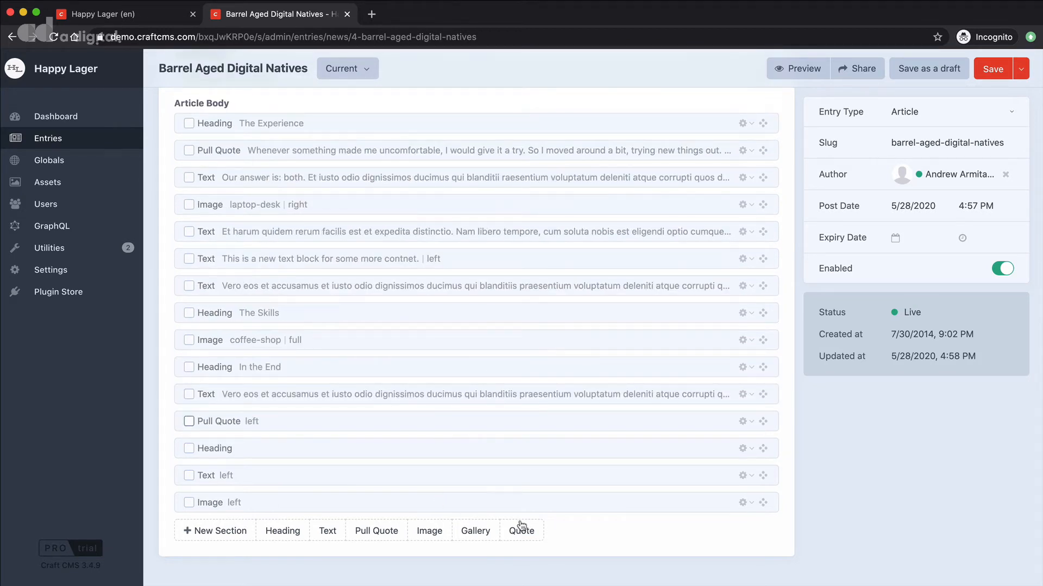
mouse_move(303, 494)
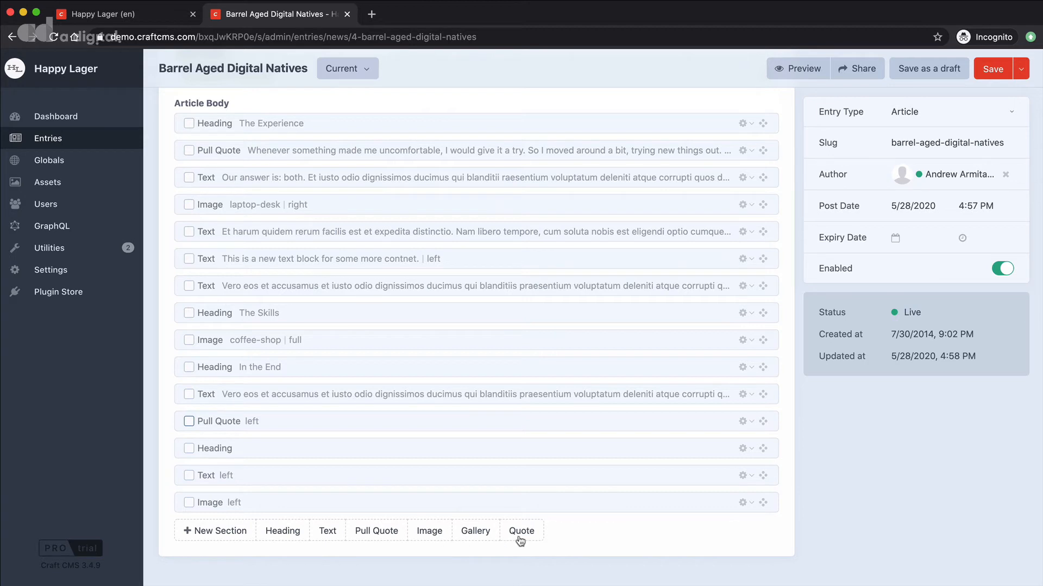
mouse_move(521, 542)
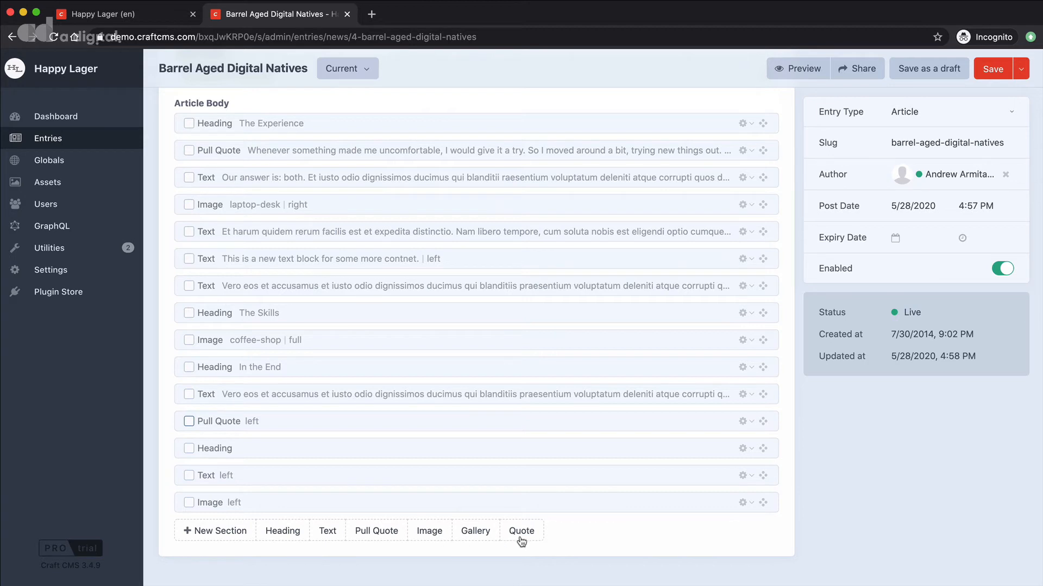
mouse_move(203, 253)
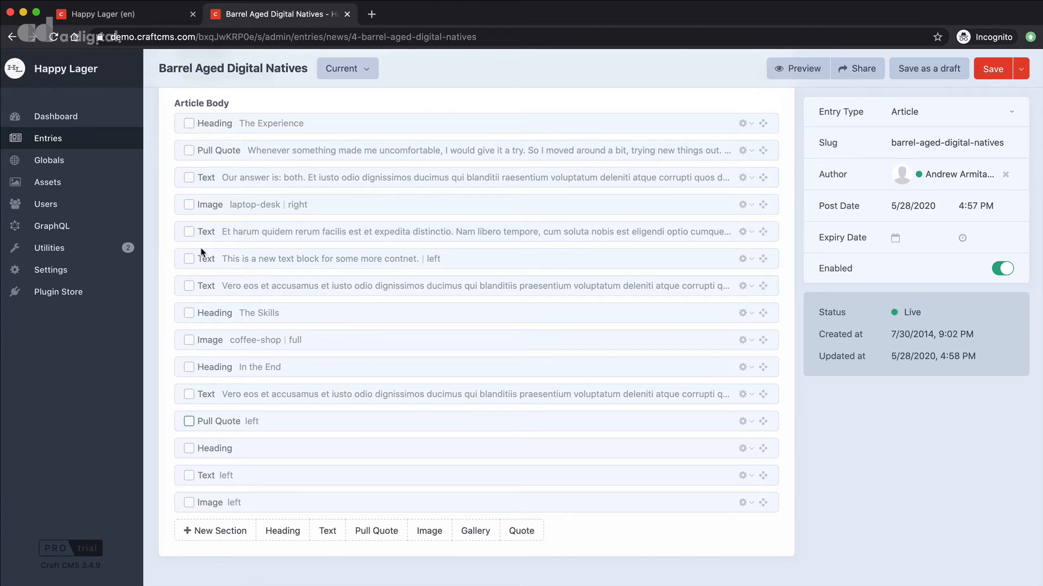
mouse_move(777, 62)
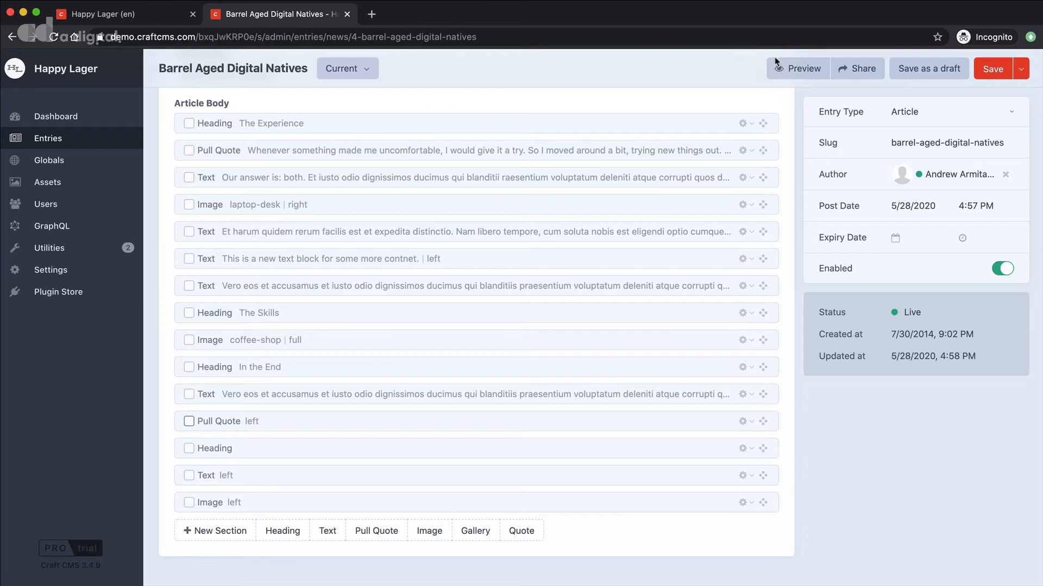
mouse_move(518, 131)
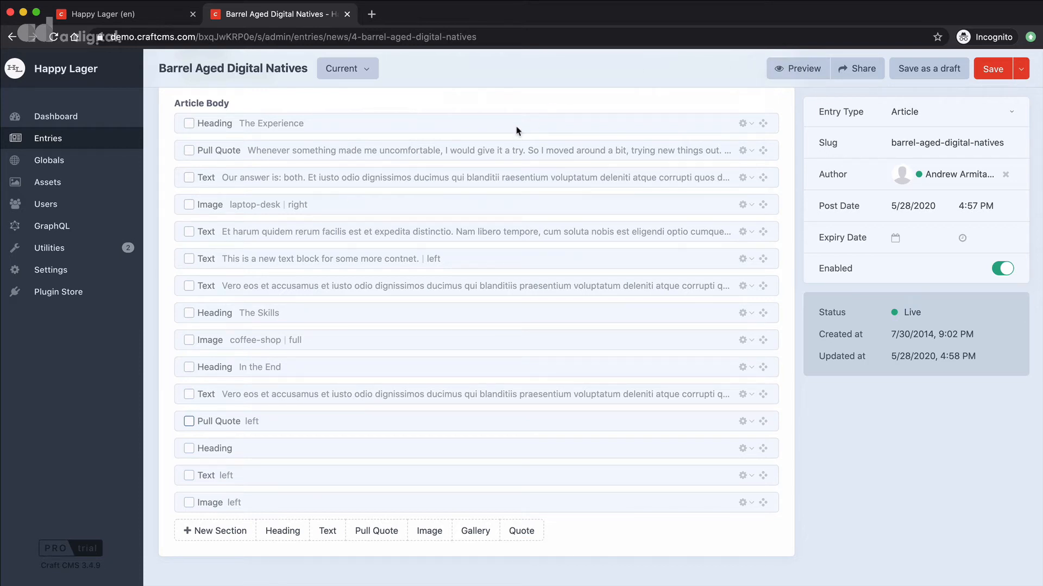
mouse_move(471, 130)
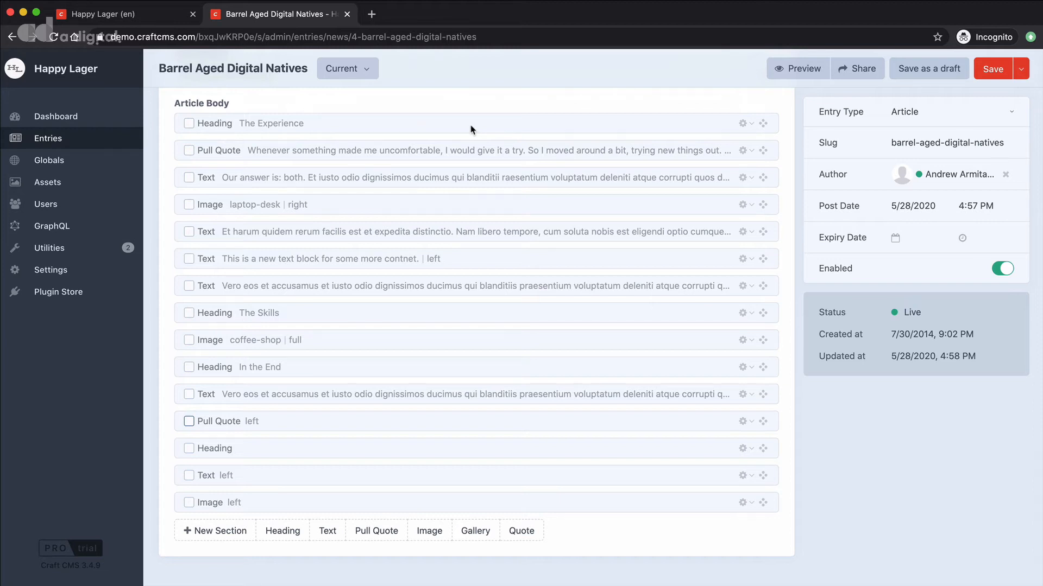
Return to the Entries list, leaving the entry without saving changes
left_click(48, 139)
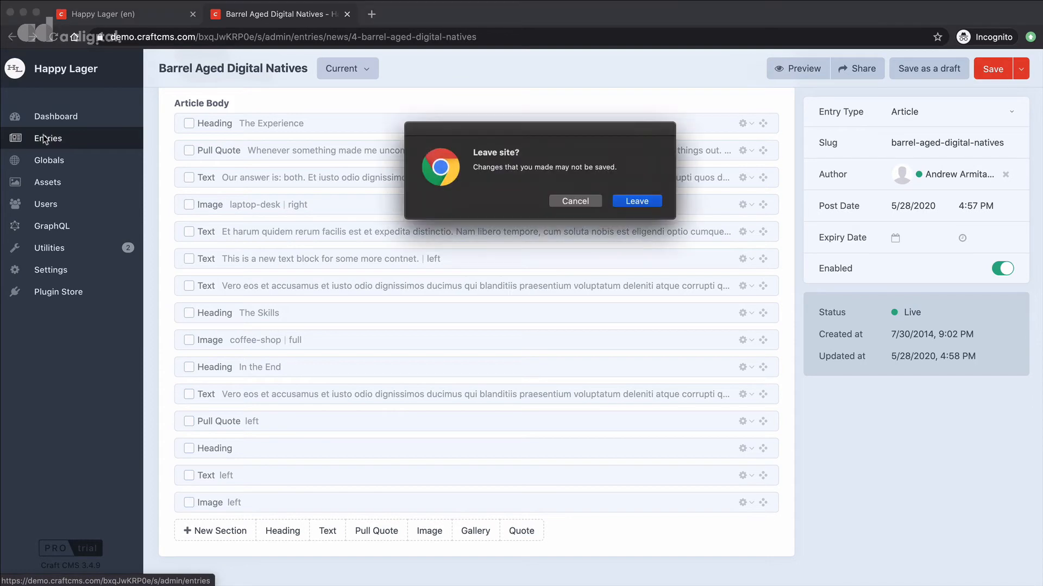
left_click(635, 201)
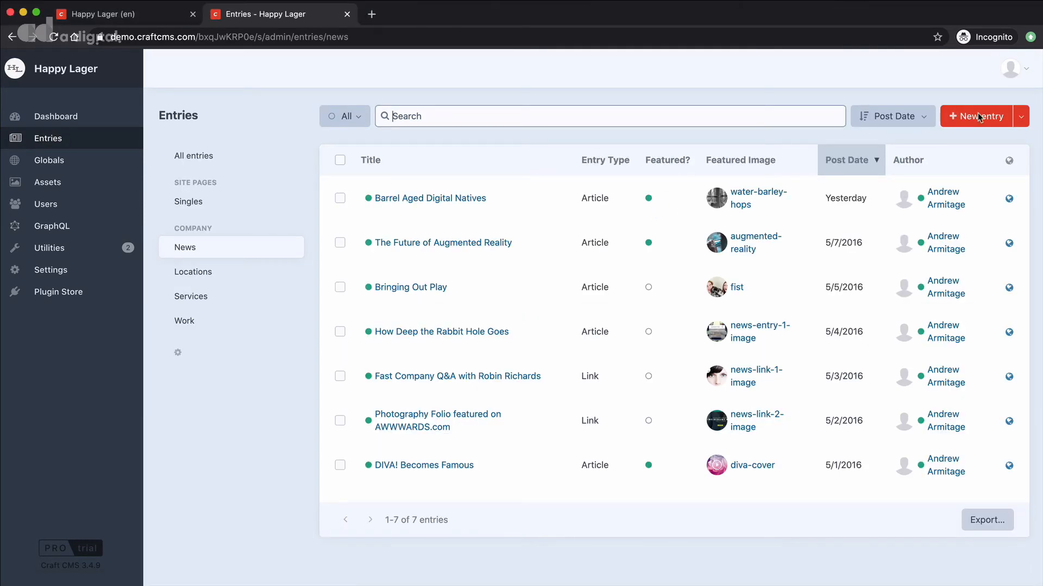
Start a new blank News entry draft
left_click(977, 115)
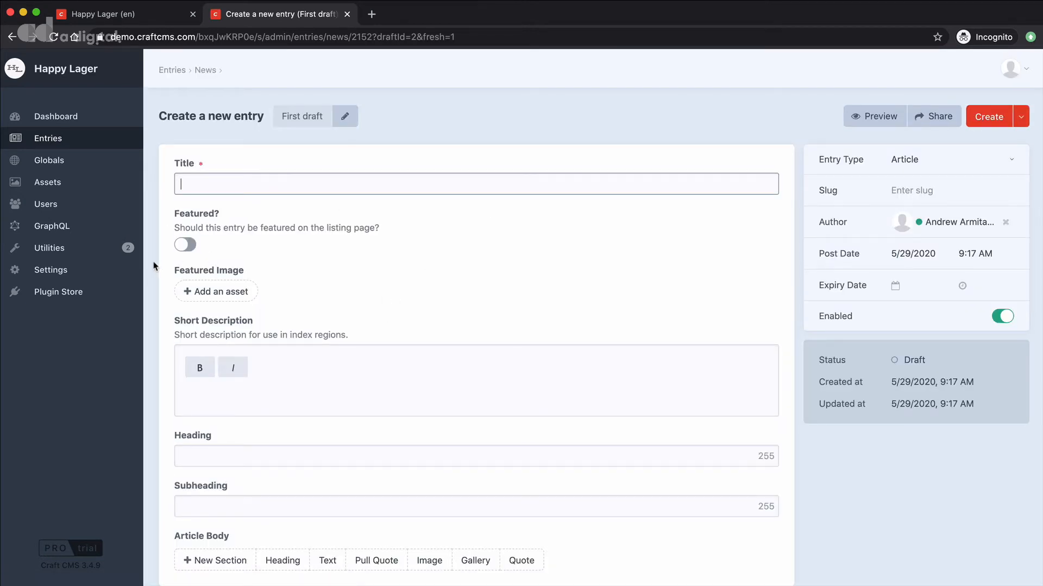
scroll("down", 3)
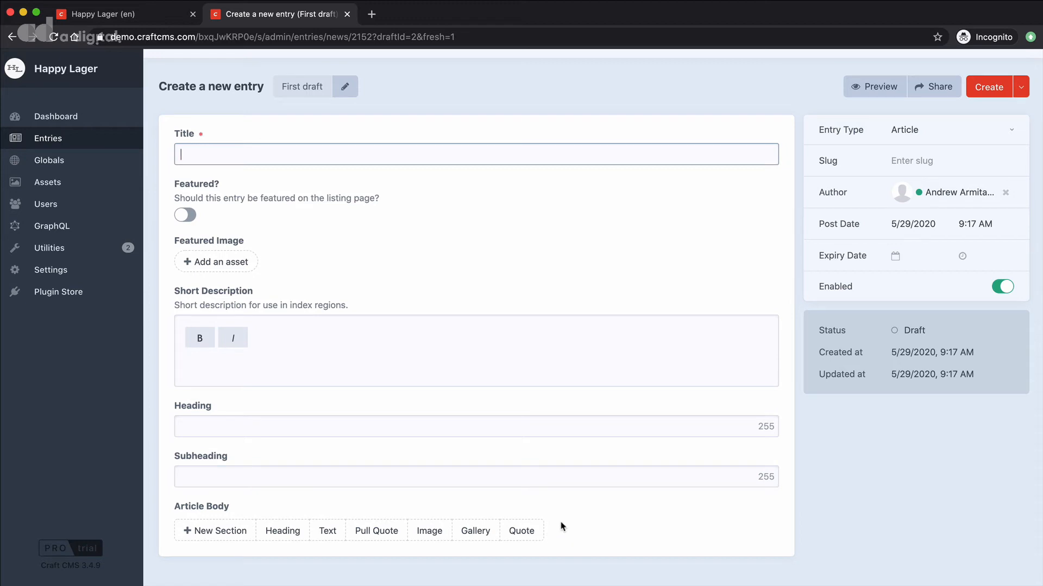
mouse_move(557, 526)
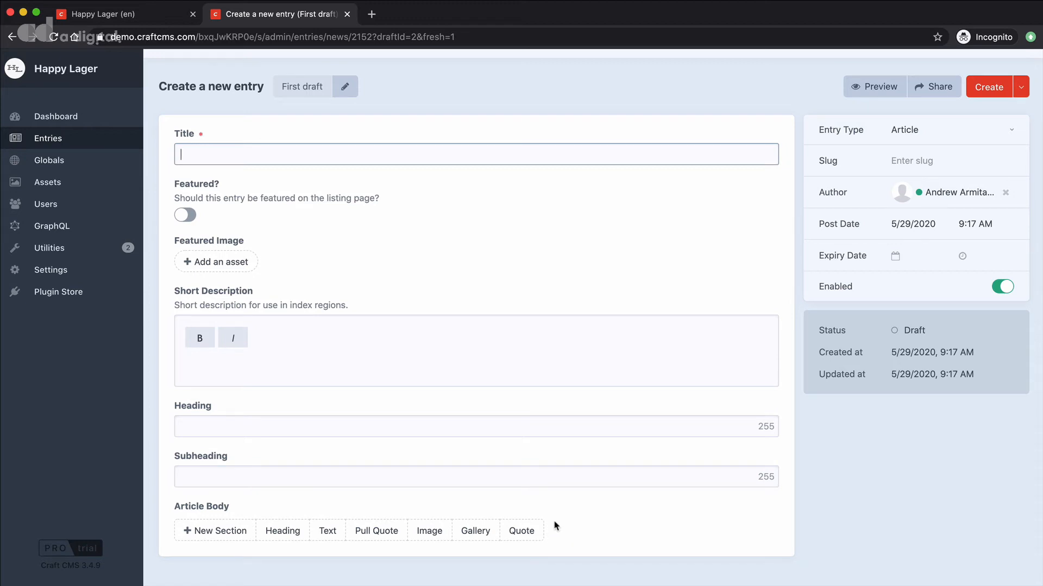
mouse_move(565, 519)
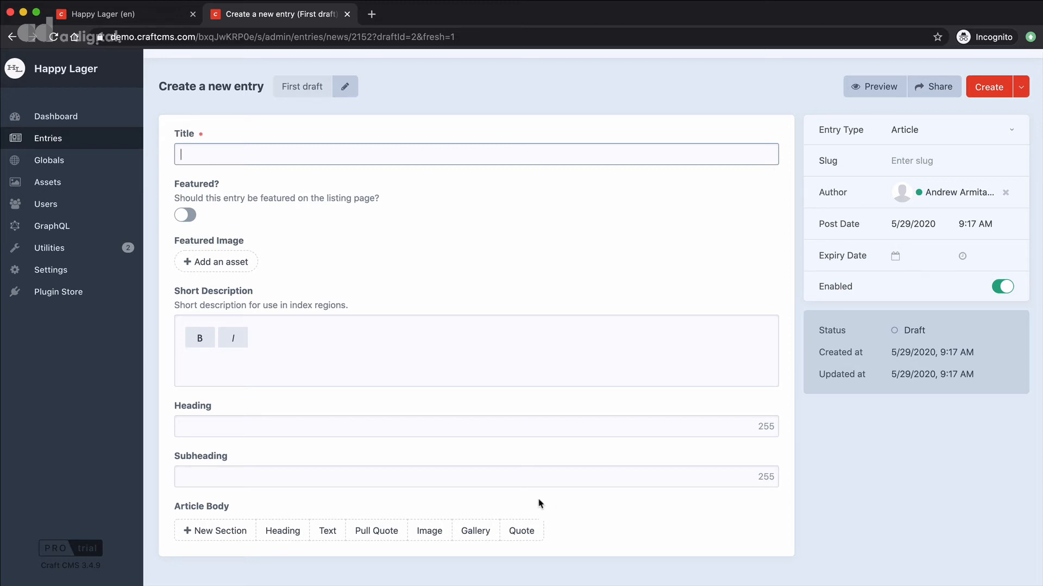
Add a 'Heading' Heading block and a Text block 'This is some text.', selecting 'some'
left_click(282, 531)
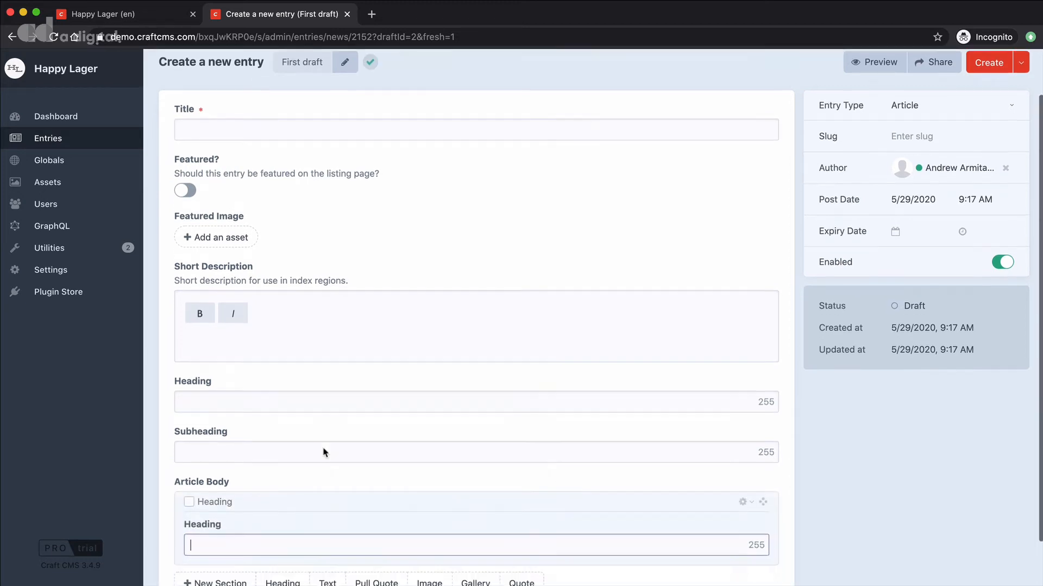
type("Heading here")
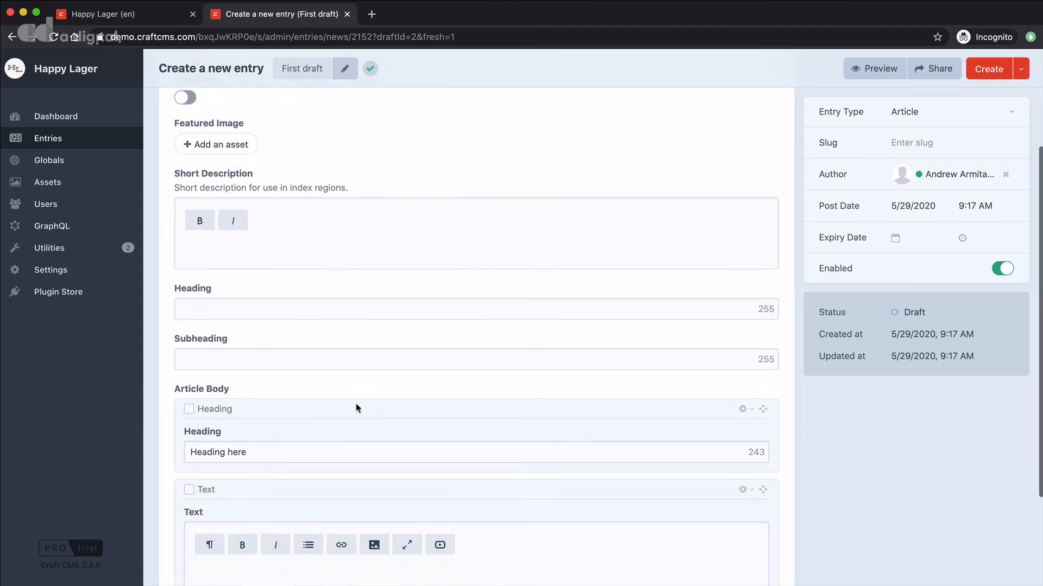
type("This is")
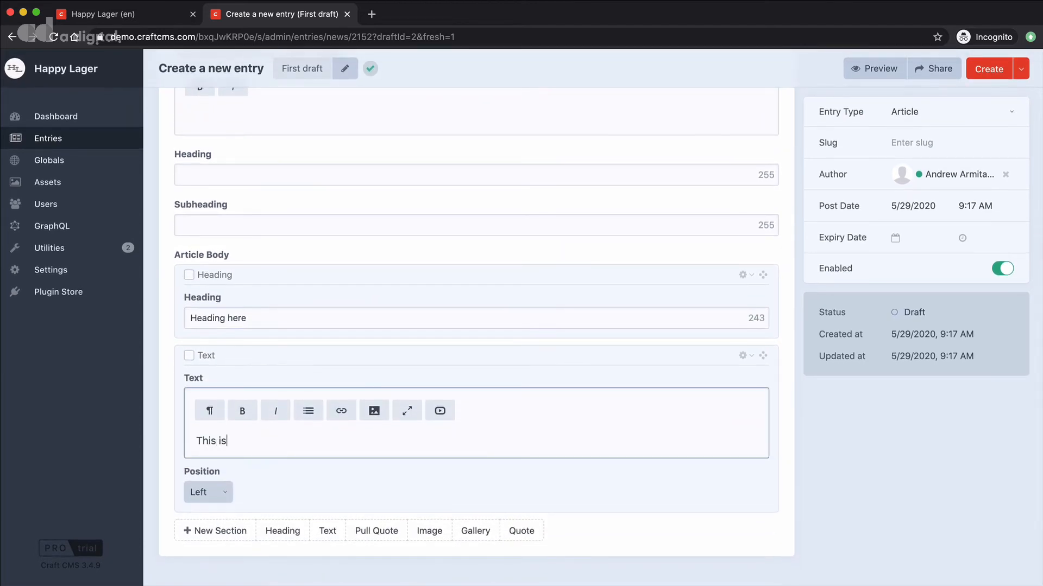
type("some text.")
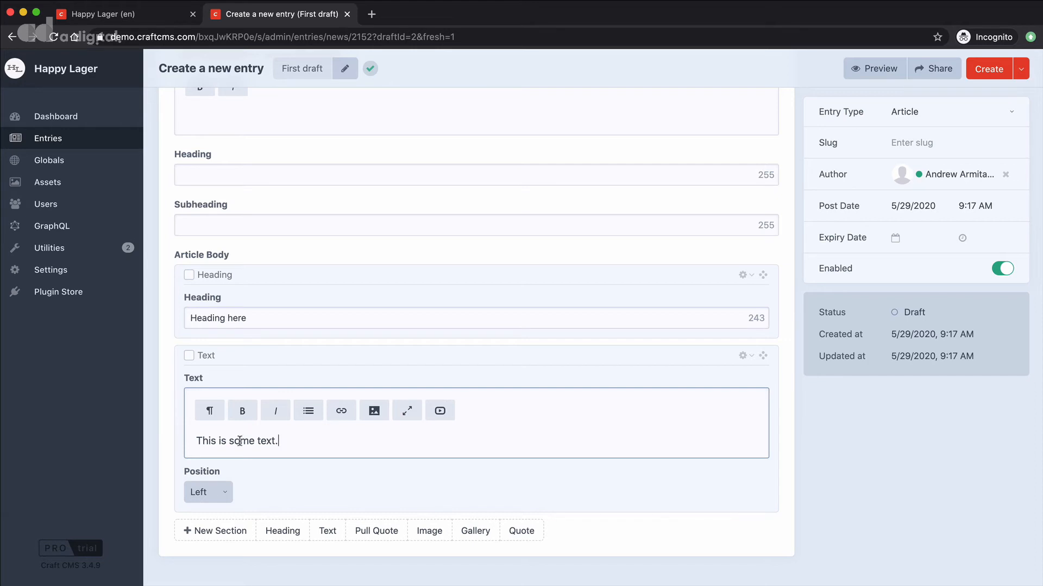
double_click(241, 441)
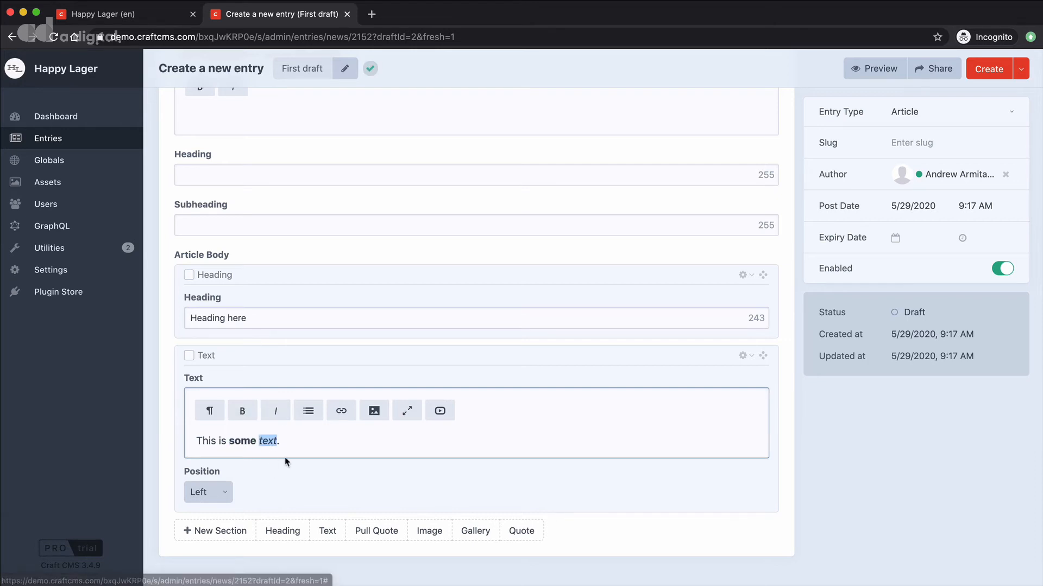
mouse_move(382, 533)
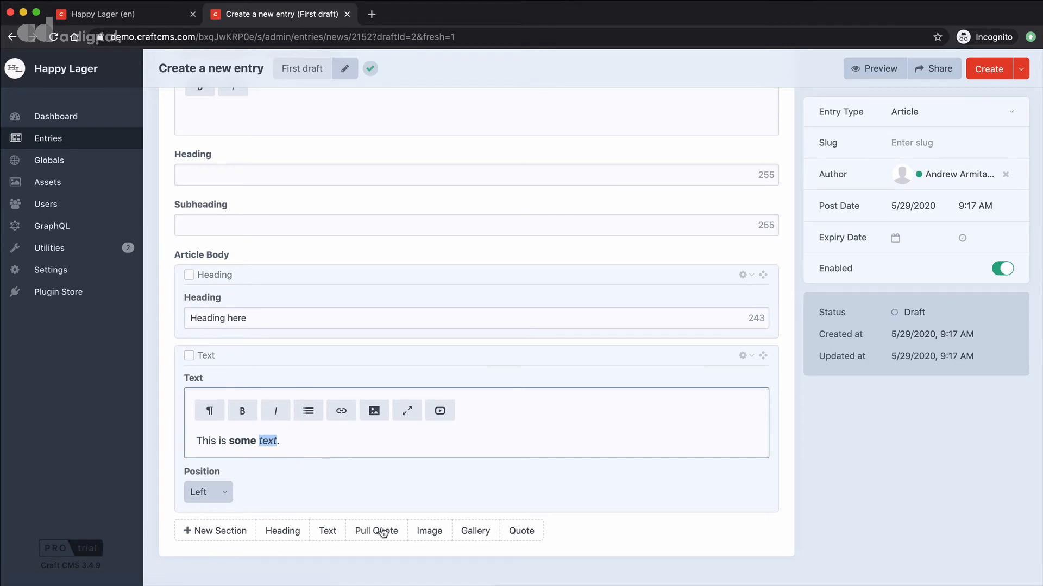
Add a Pull Quote block reading 'Quote Here'
left_click(376, 530)
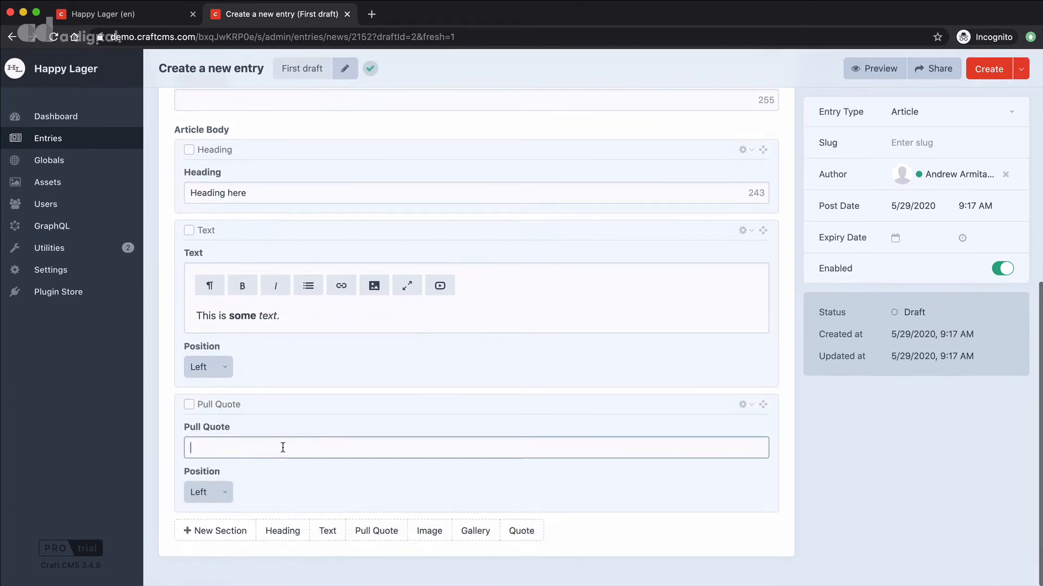
type("Quote Here")
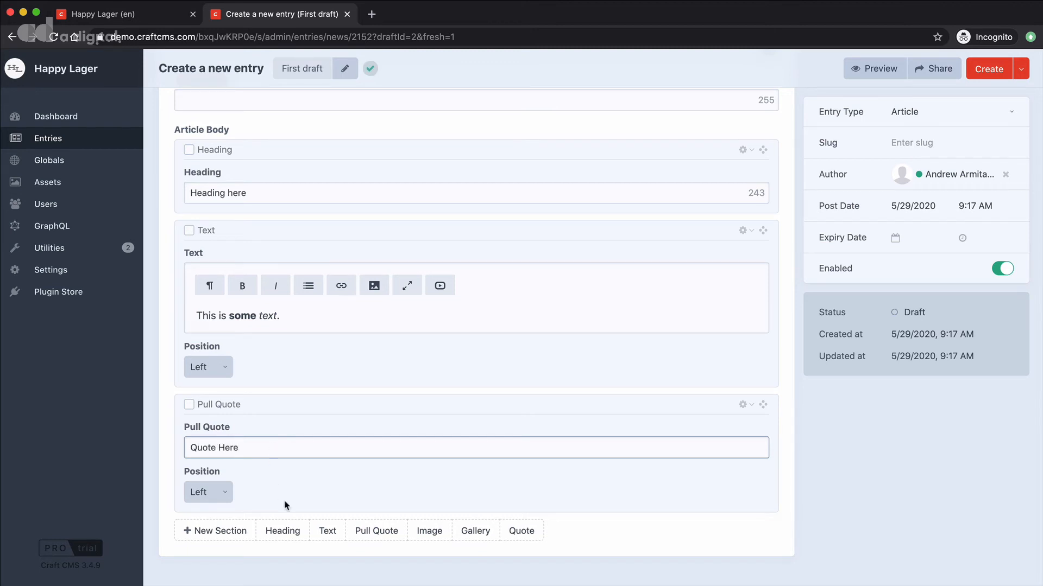
mouse_move(382, 531)
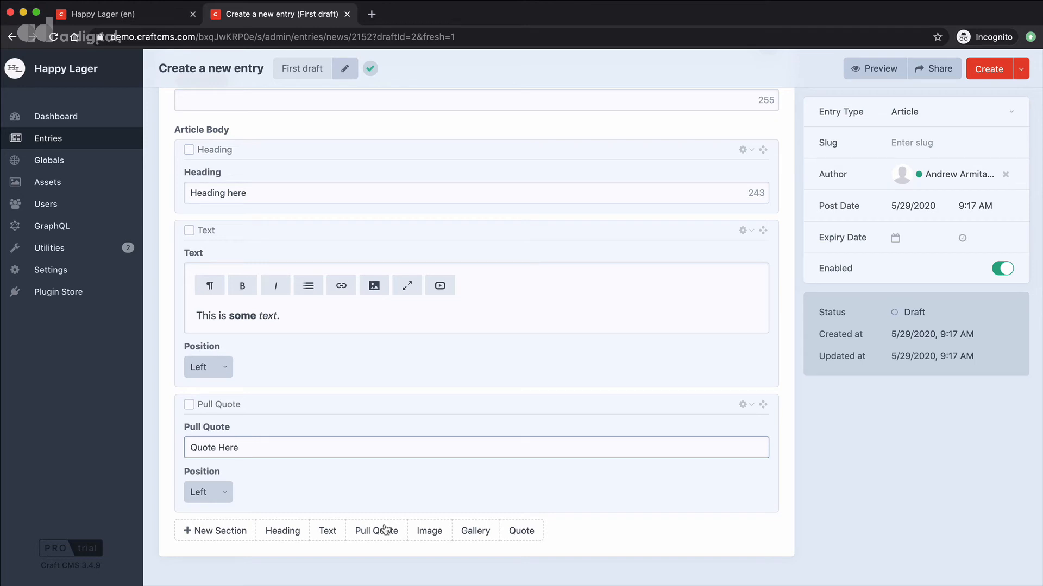
mouse_move(430, 531)
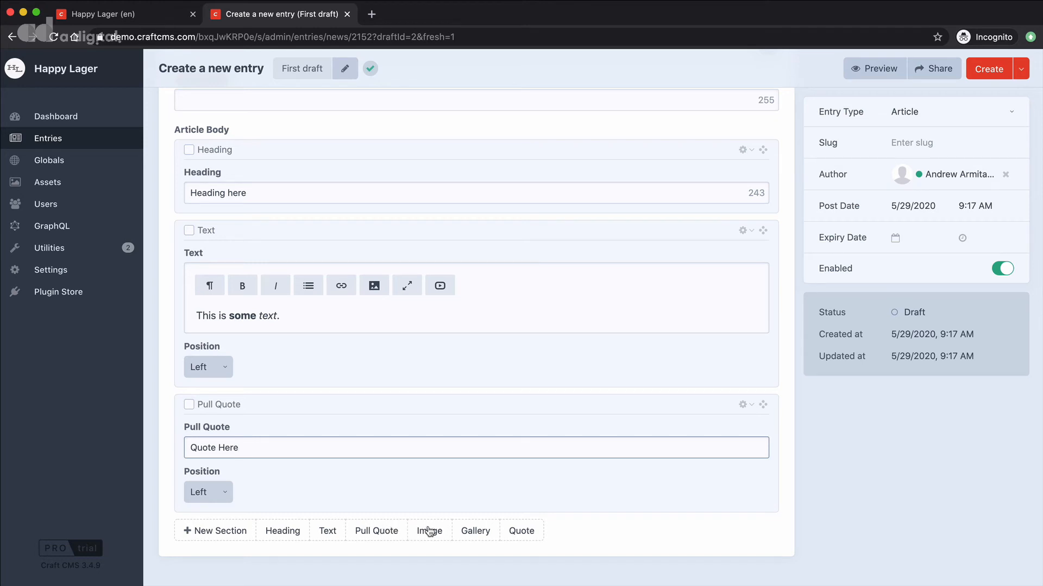
mouse_move(423, 540)
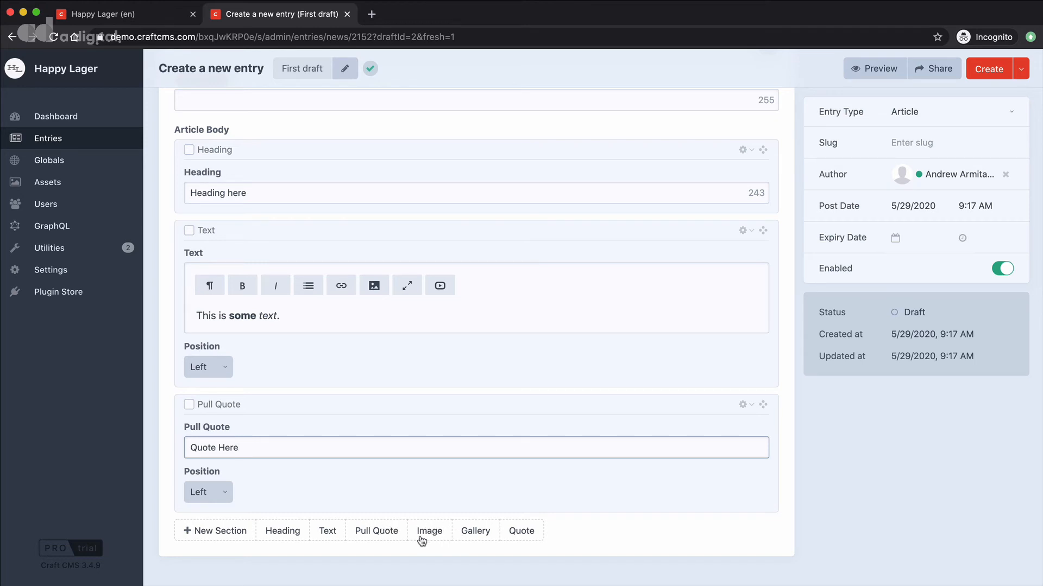
mouse_move(521, 531)
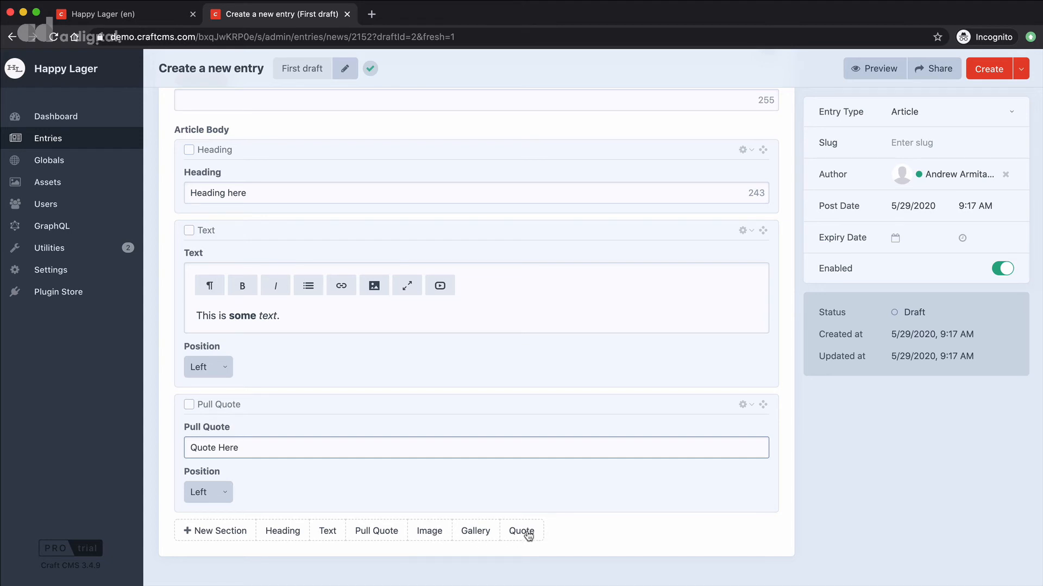
mouse_move(544, 518)
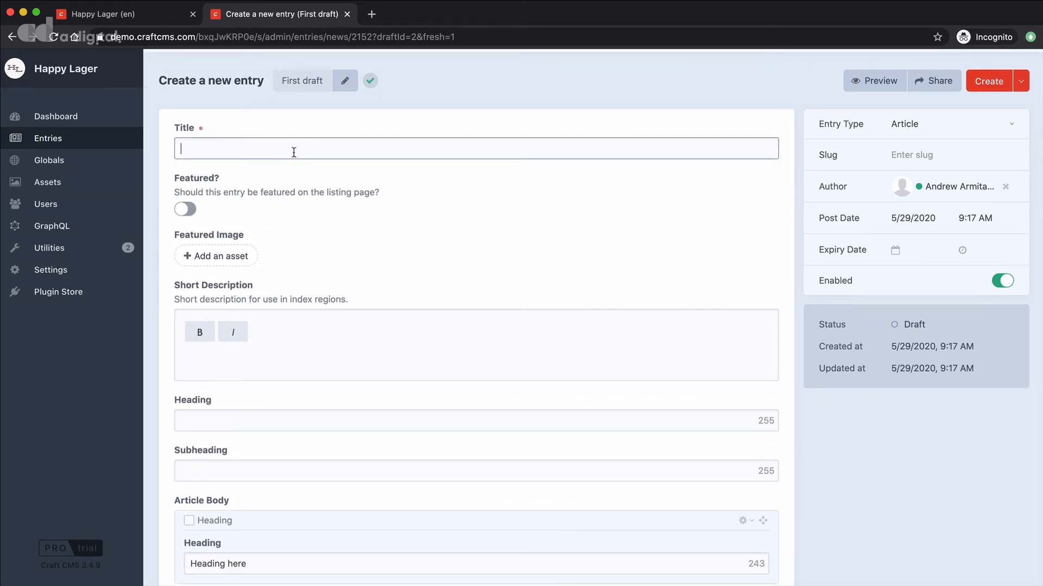
Title the entry 'Test Entry' and fill Short Description, Heading and Subheading
type("Test Entry")
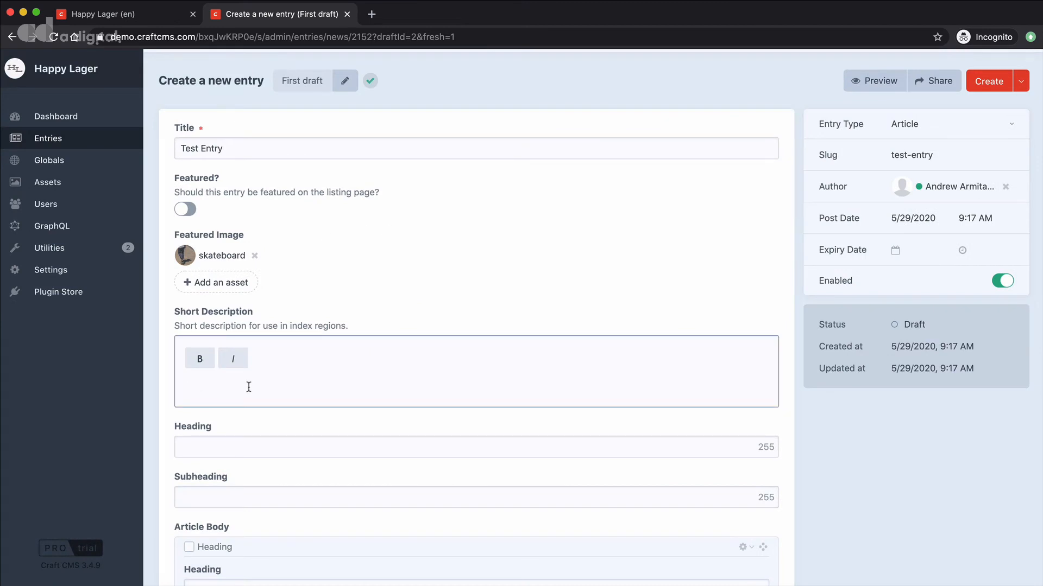
type("Short descript")
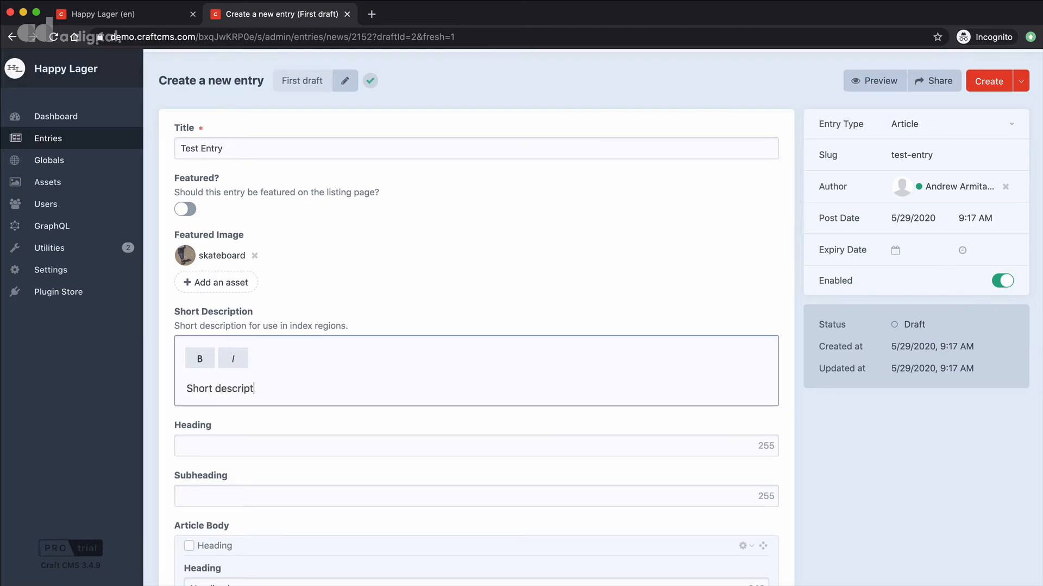
type("ion.")
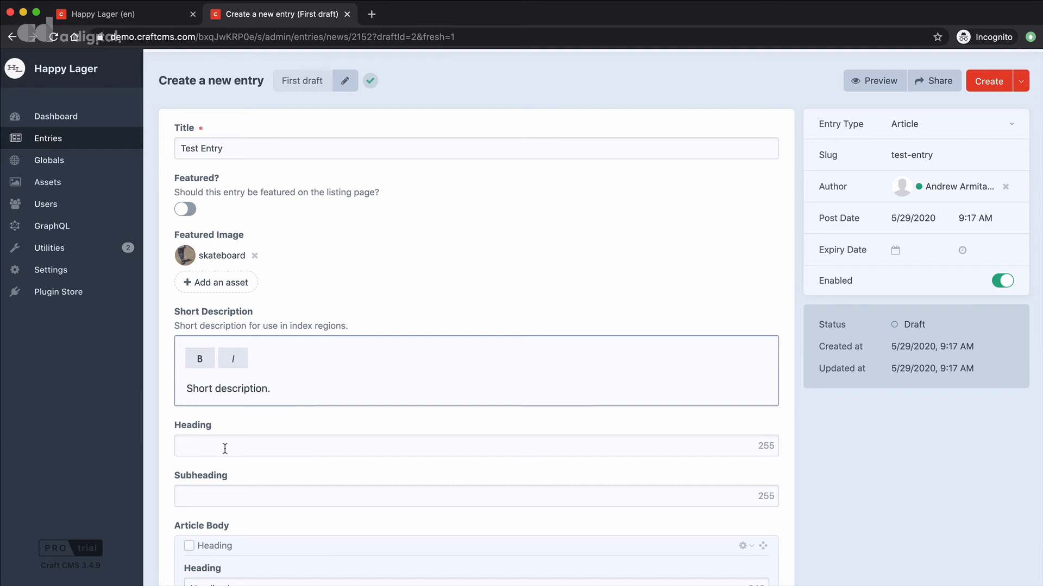
type("Heading")
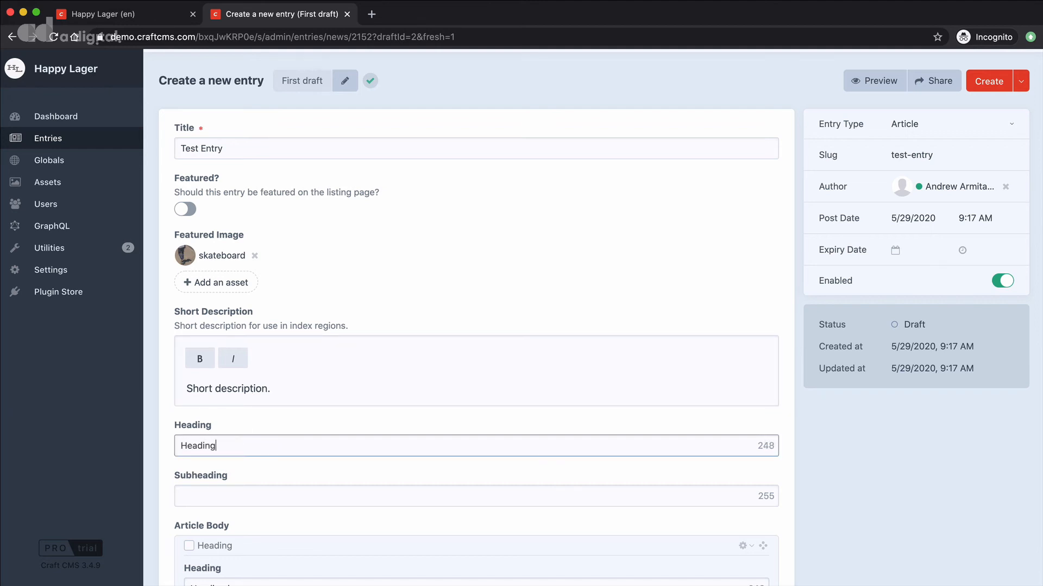
type("Subj")
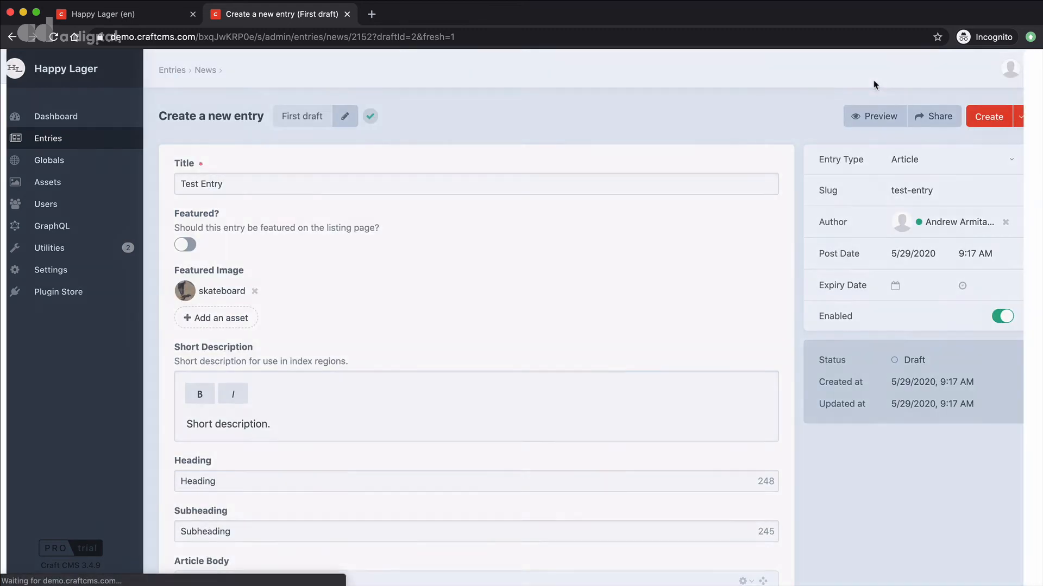
Open the live preview and scroll through the Test Entry's headings, text and quote
left_click(874, 116)
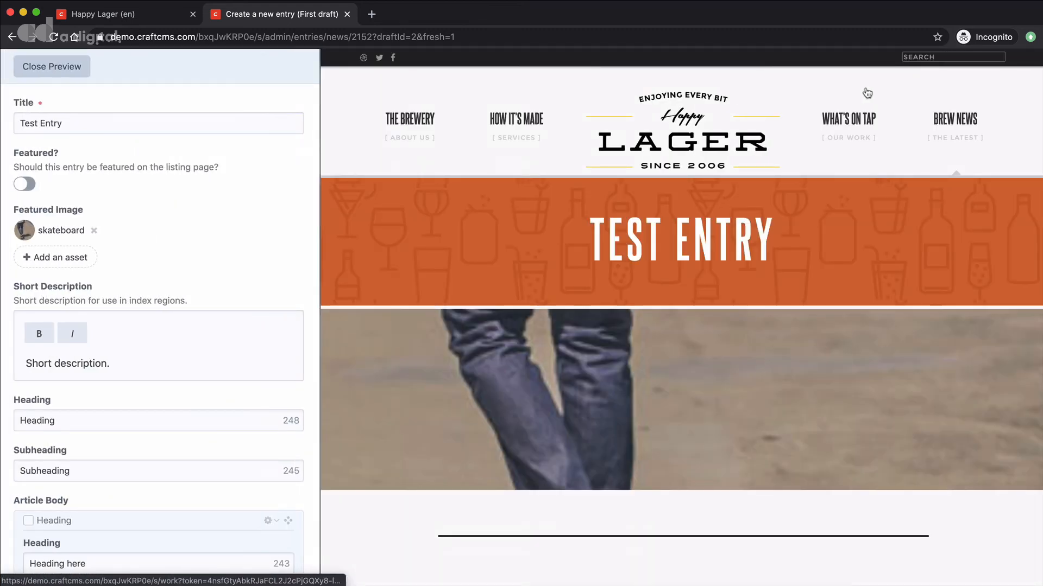
mouse_move(625, 422)
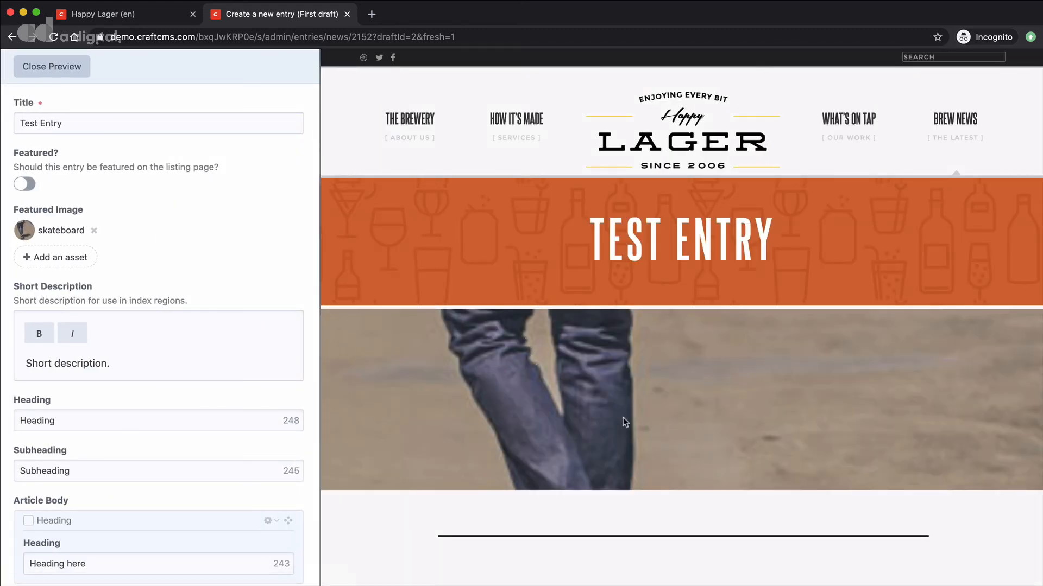
mouse_move(576, 415)
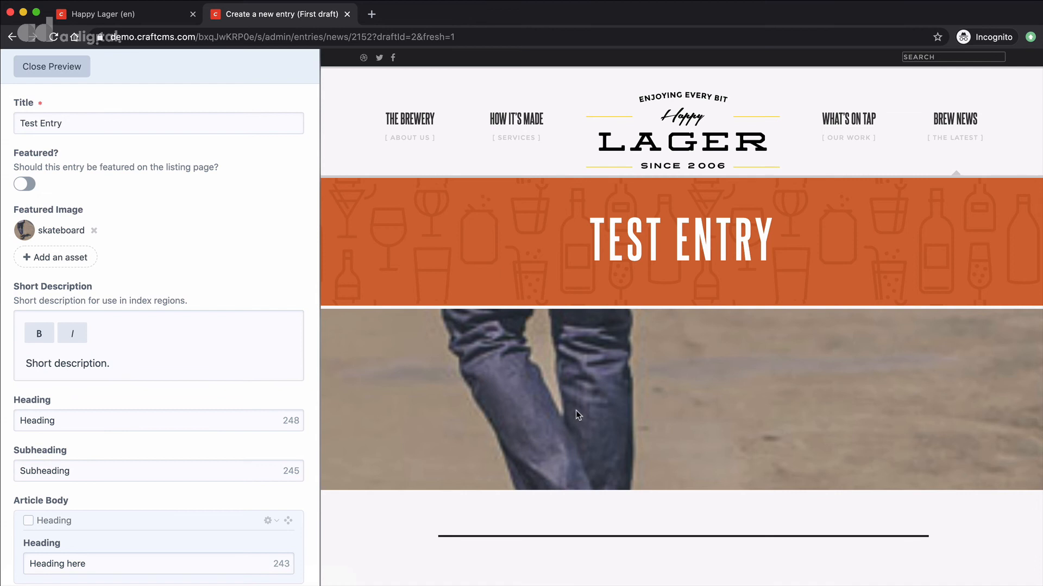
mouse_move(584, 396)
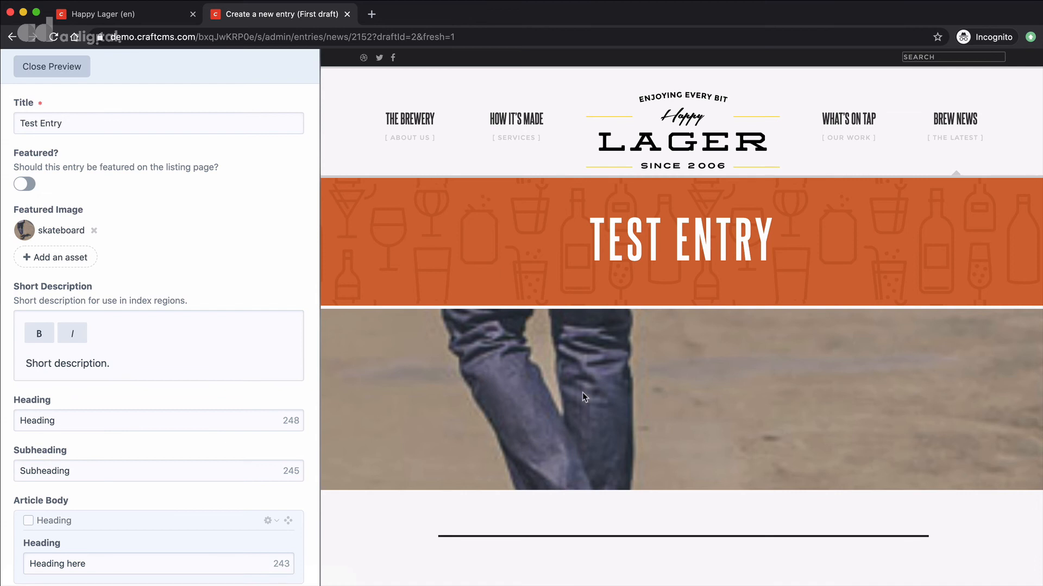
scroll("down", 3)
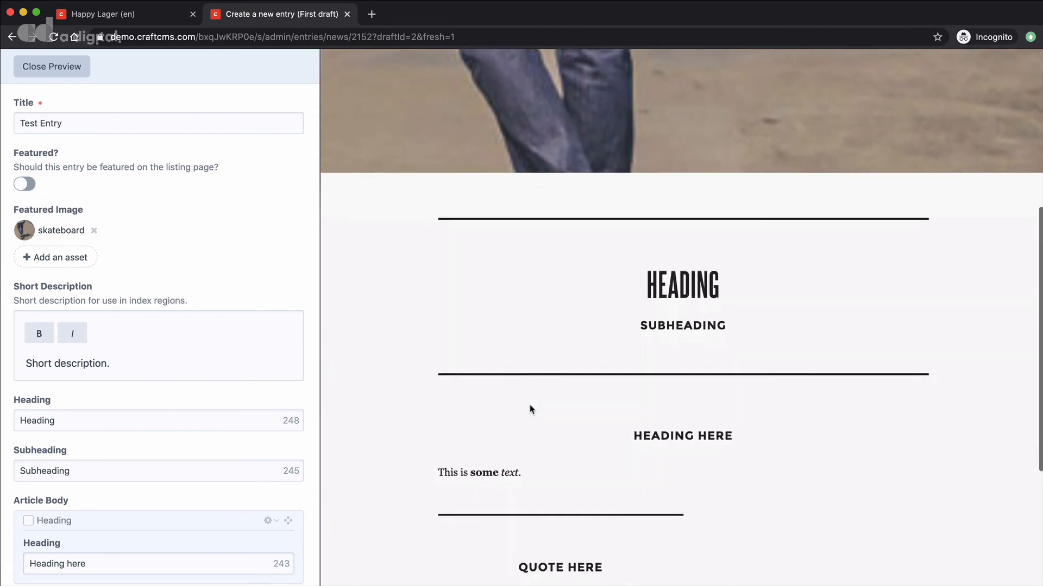
scroll("down", 3)
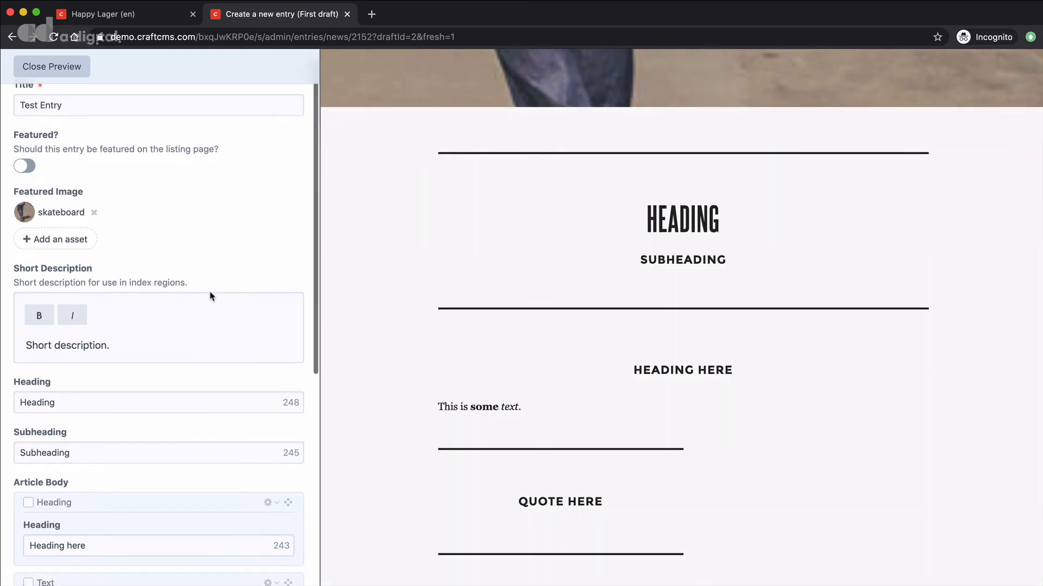
scroll("down", 3)
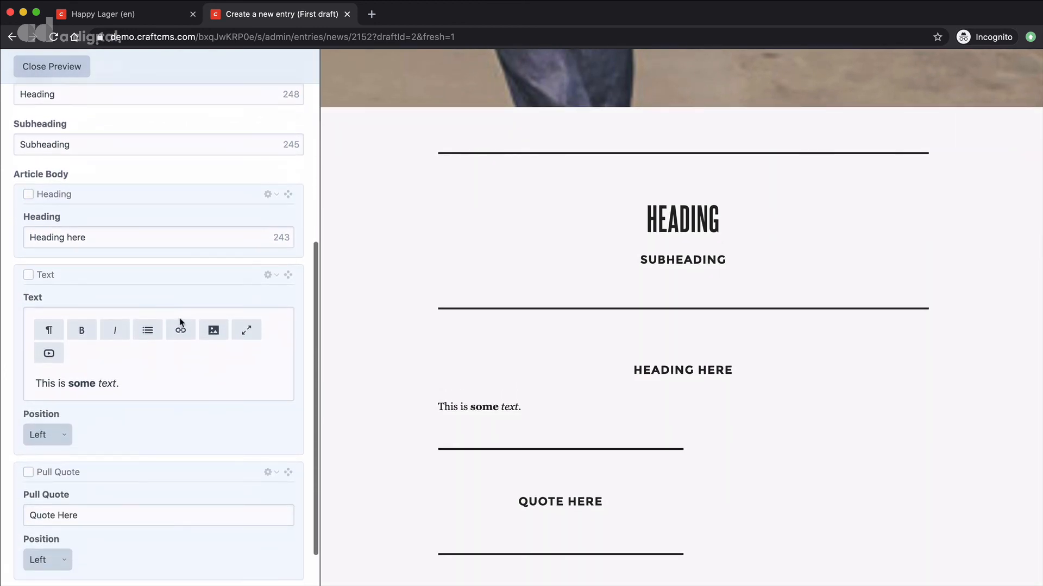
scroll("down", 3)
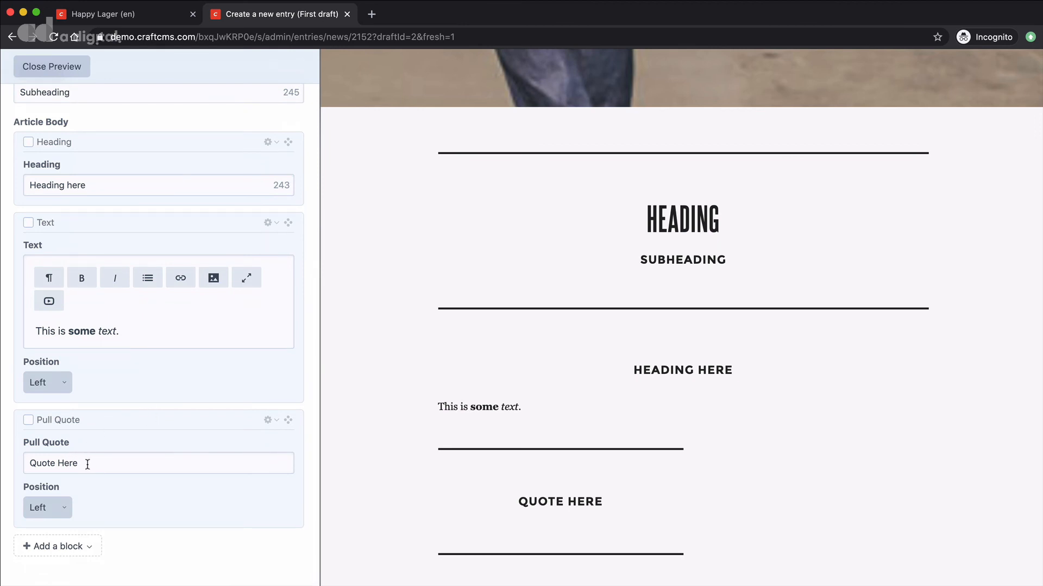
Set the Pull Quote block's position to Center
left_click(48, 507)
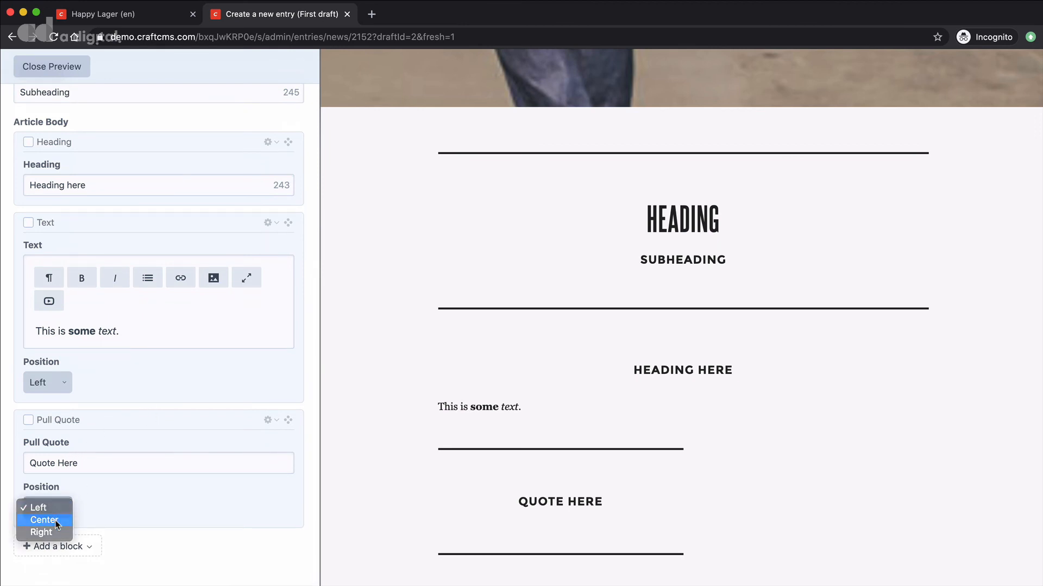
left_click(44, 520)
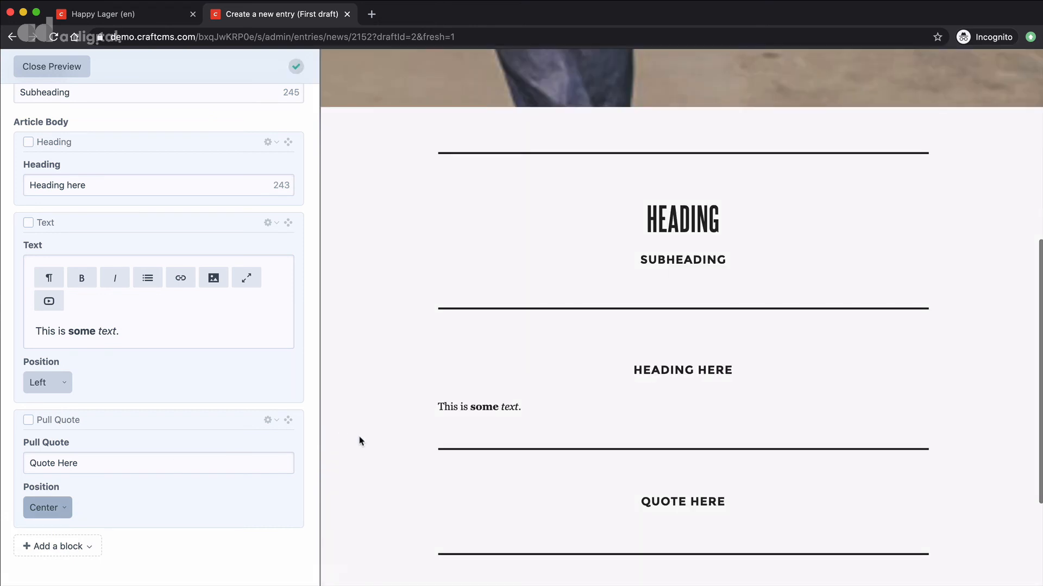
mouse_move(457, 426)
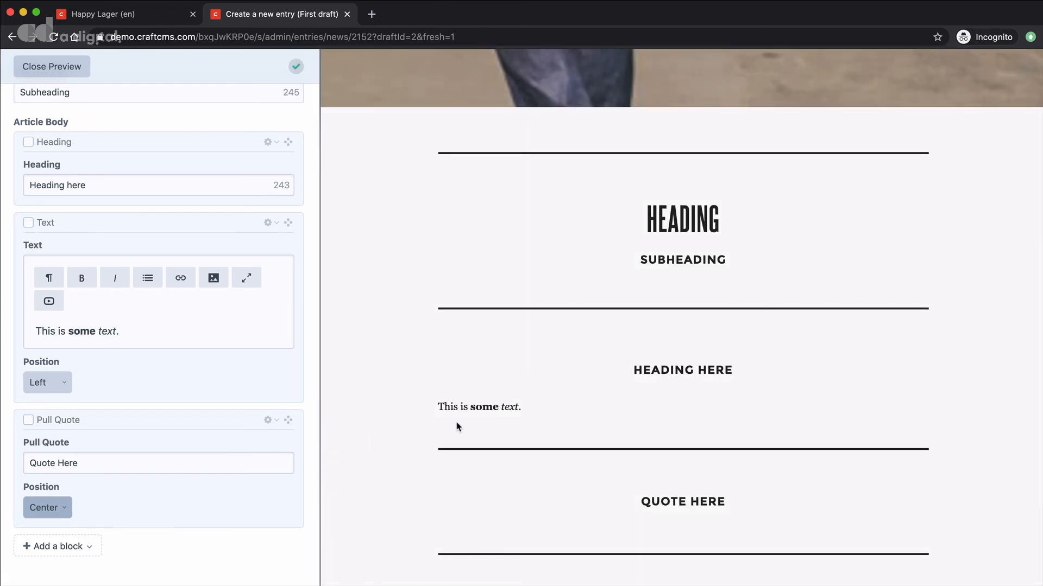
mouse_move(482, 398)
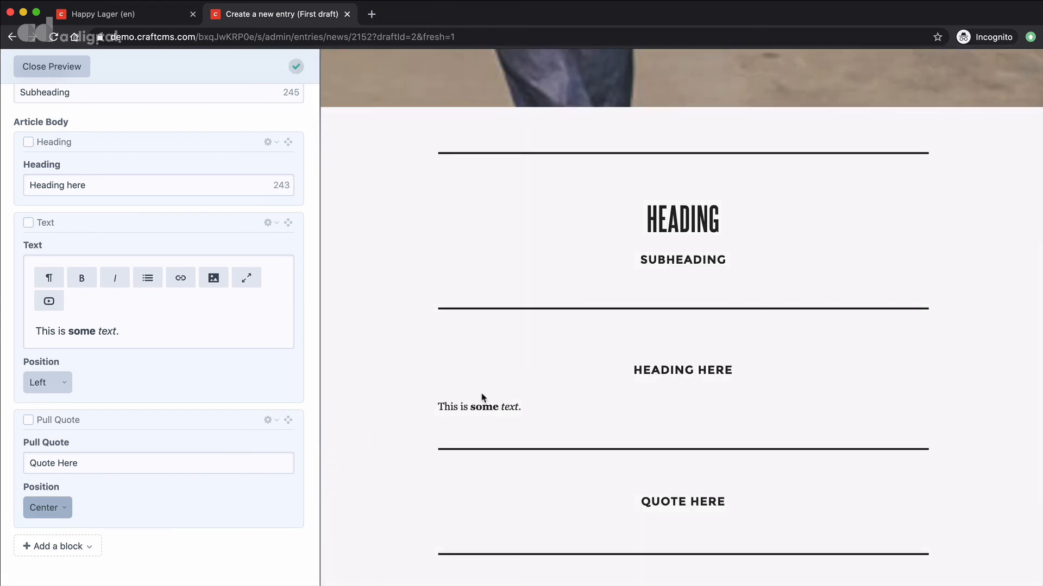
Move the Pull Quote block above the Text block and close the live preview
scroll("down", 3)
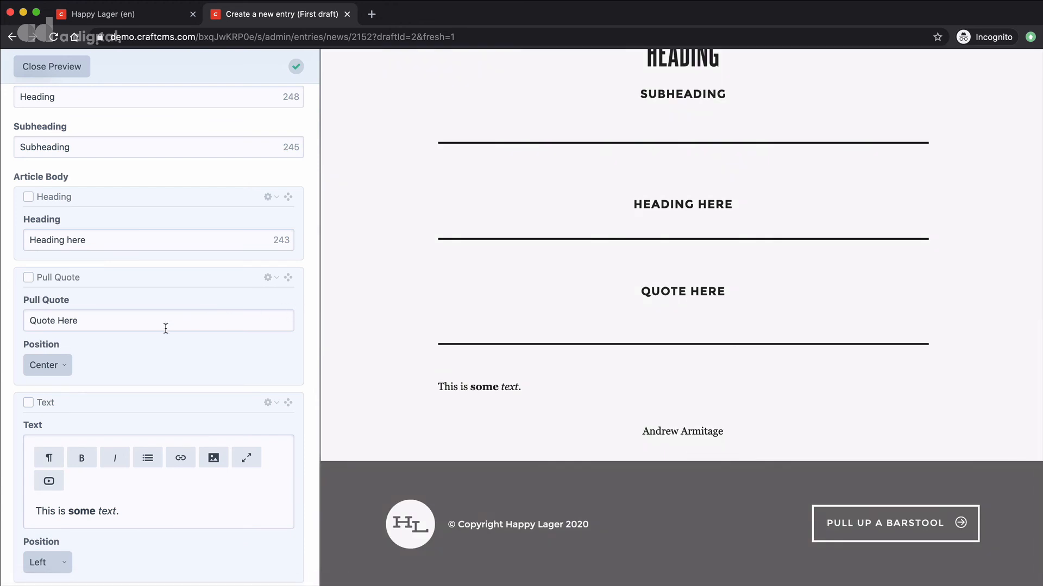
mouse_move(117, 247)
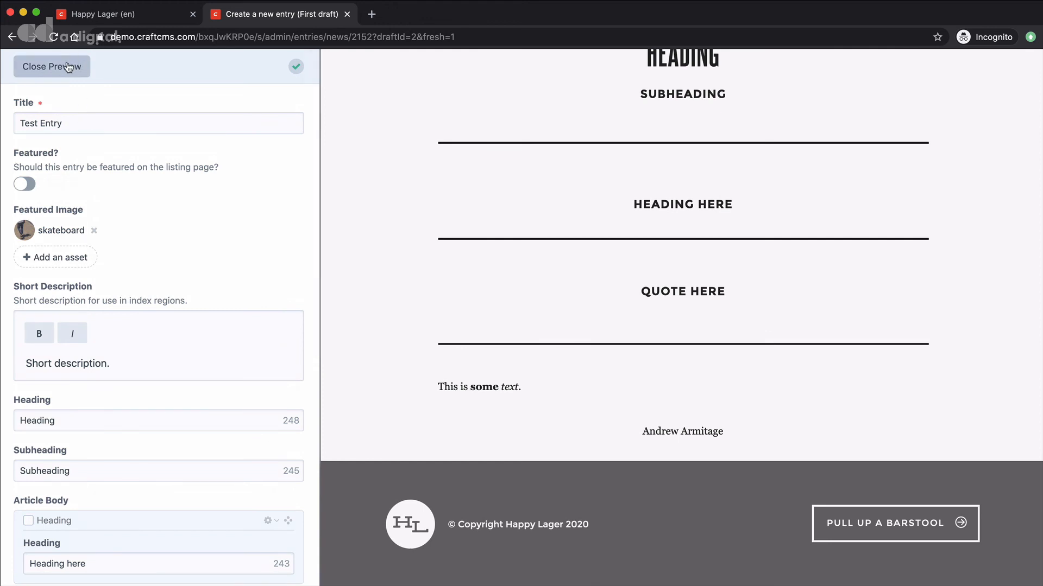
left_click(52, 66)
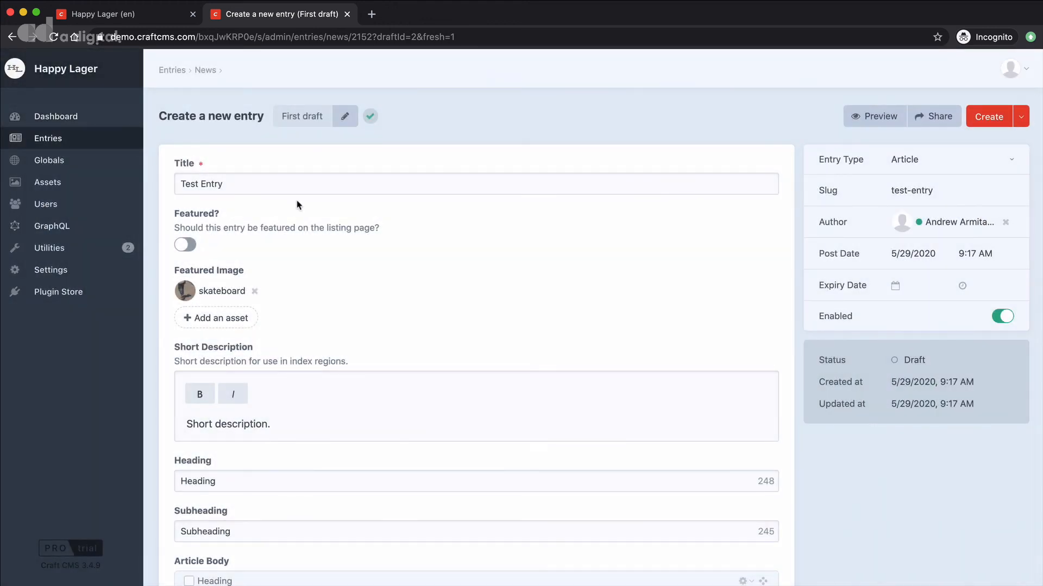
mouse_move(444, 216)
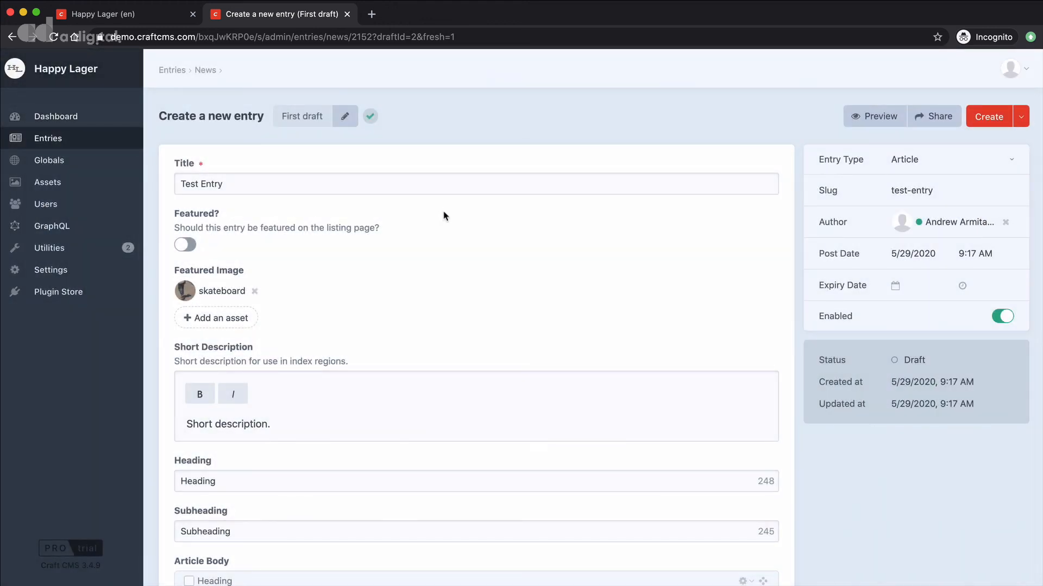